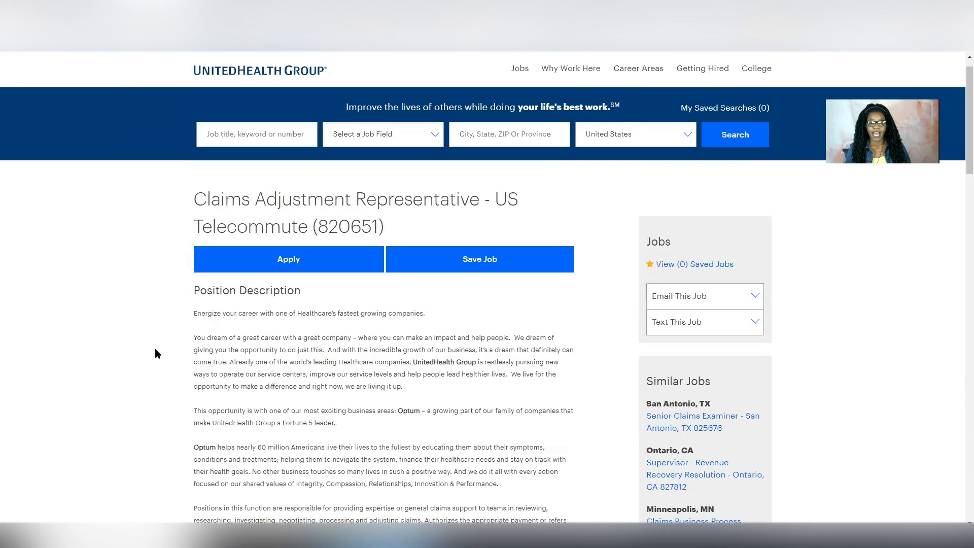
# - Scroll the Claims Adjustment Representative posting down to Primary Responsibilities and Required Qualifications
pyautogui.scroll(-3)
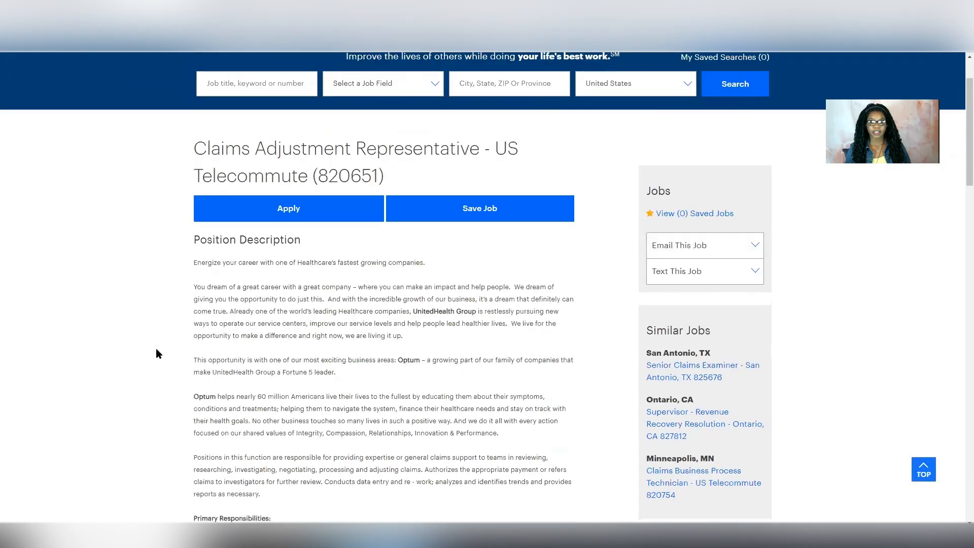
pyautogui.scroll(-3)
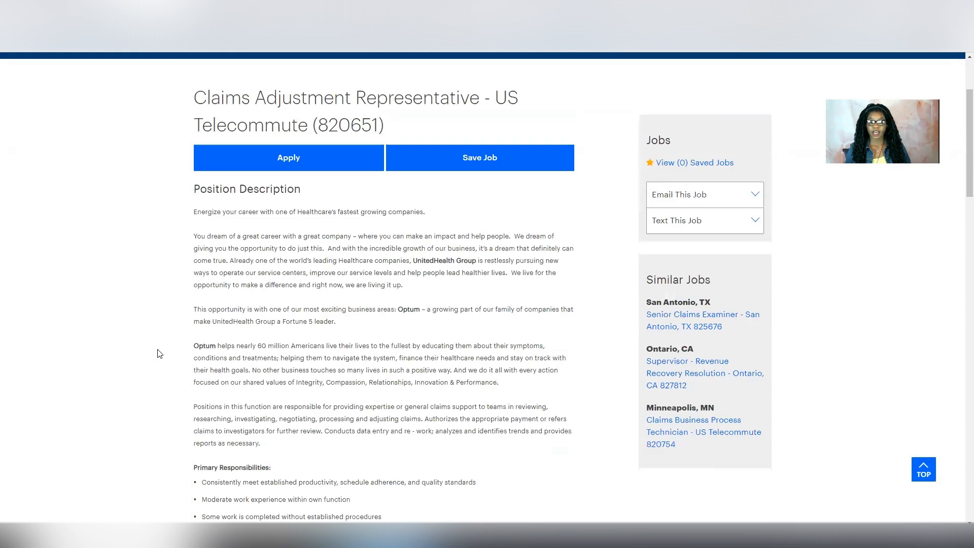
pyautogui.scroll(-3)
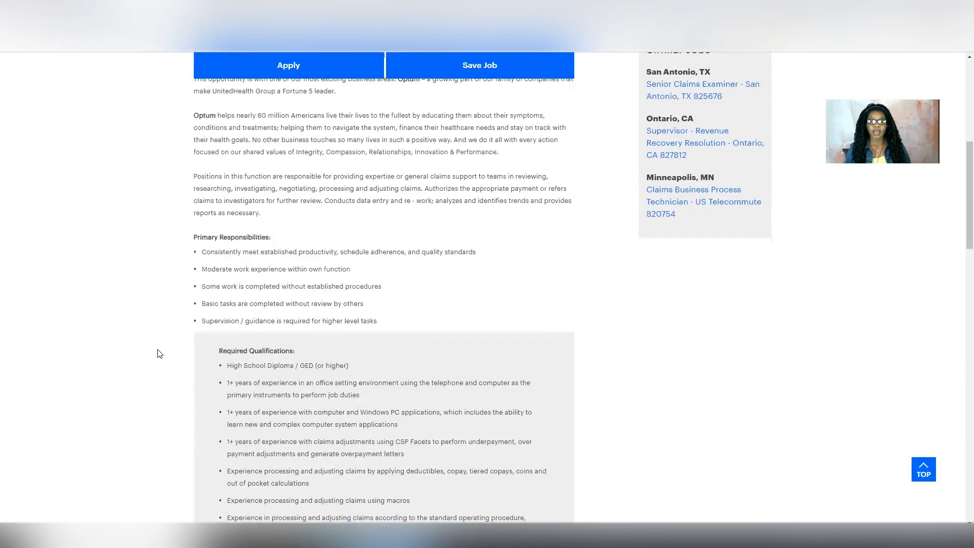
# - Scroll further until Preferred Qualifications, starting with Excel data entry, appear
pyautogui.scroll(-3)
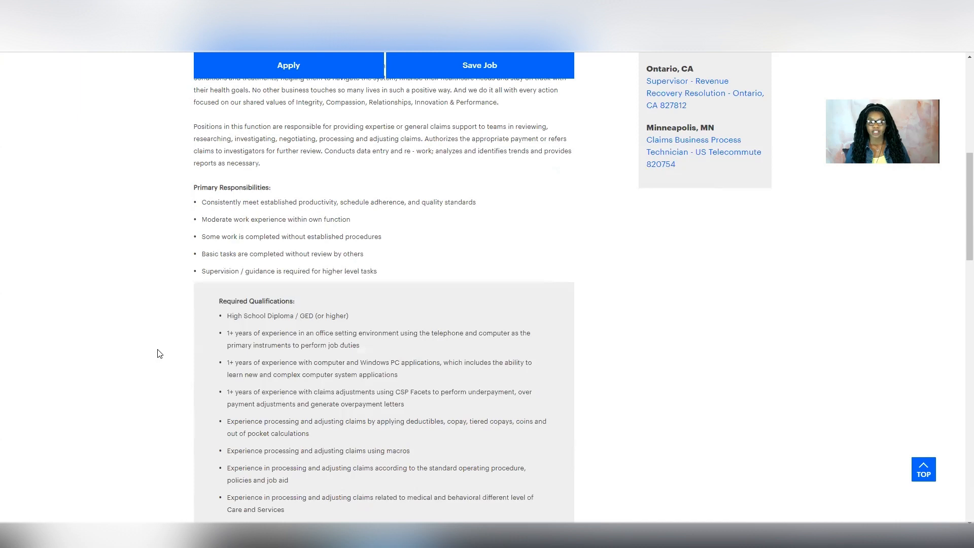
pyautogui.scroll(-3)
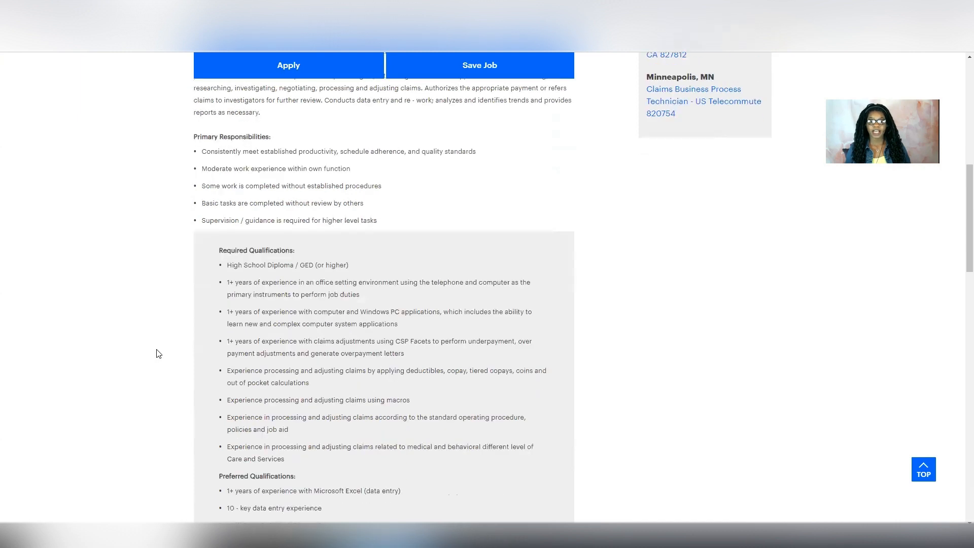
pyautogui.moveTo(155, 361)
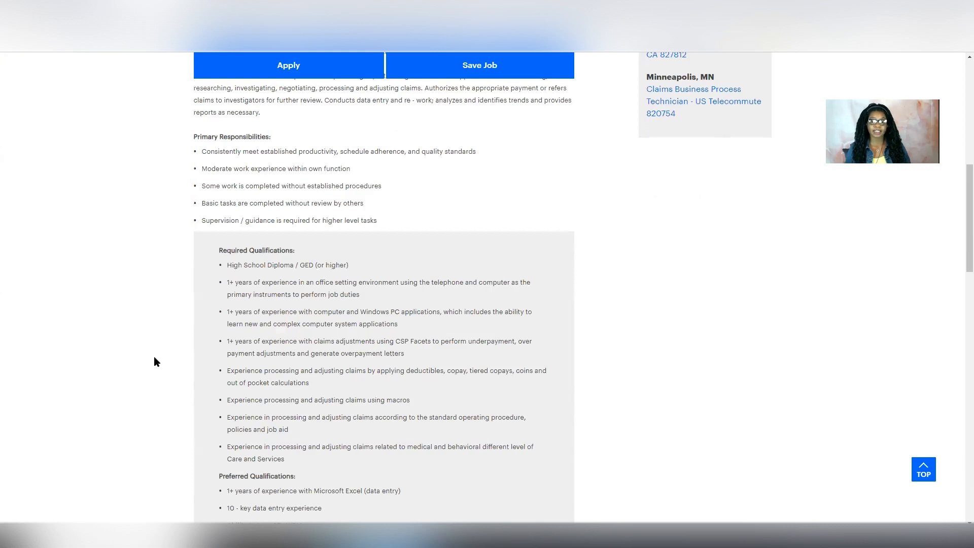
pyautogui.moveTo(172, 367)
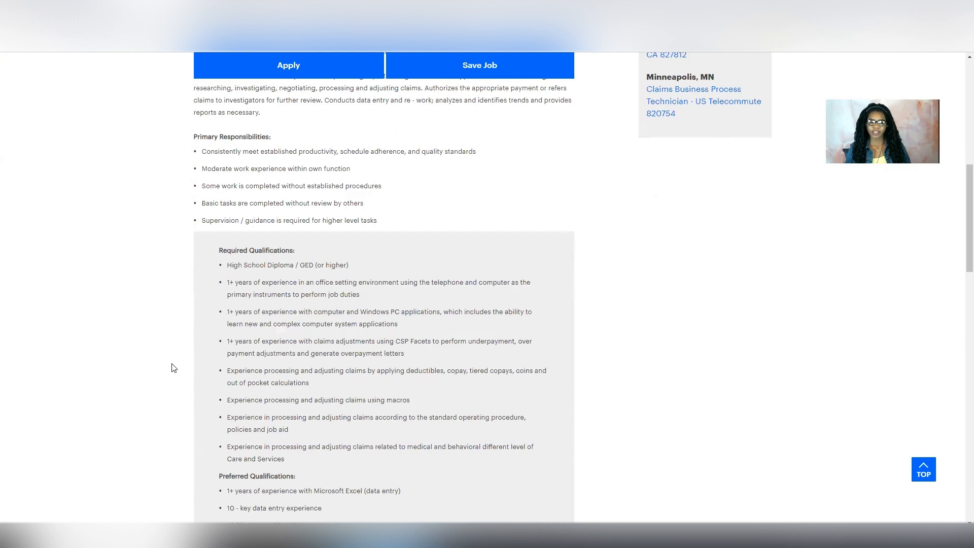
# - Scroll through Soft Skills, Physical Requirements, Careers with Optum and the diversity statement
pyautogui.scroll(-3)
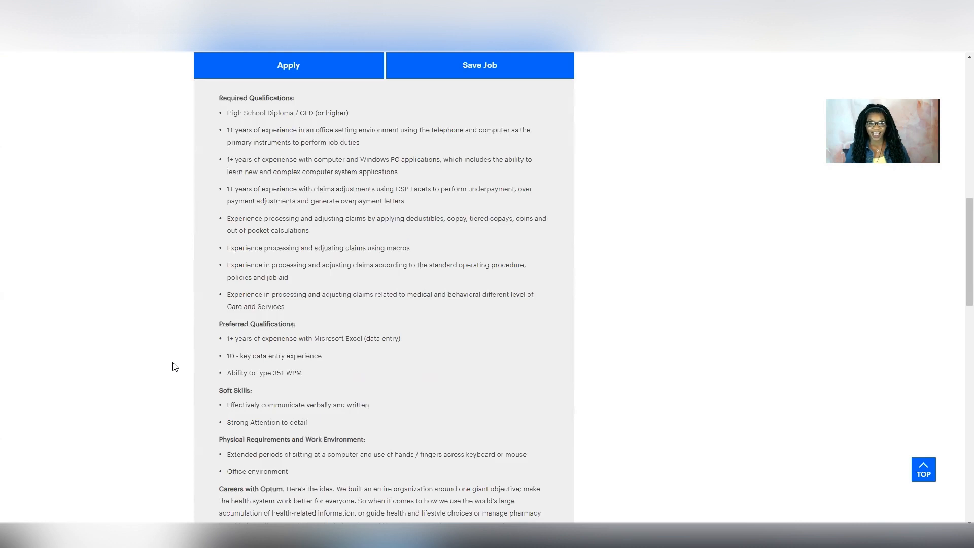
pyautogui.scroll(-3)
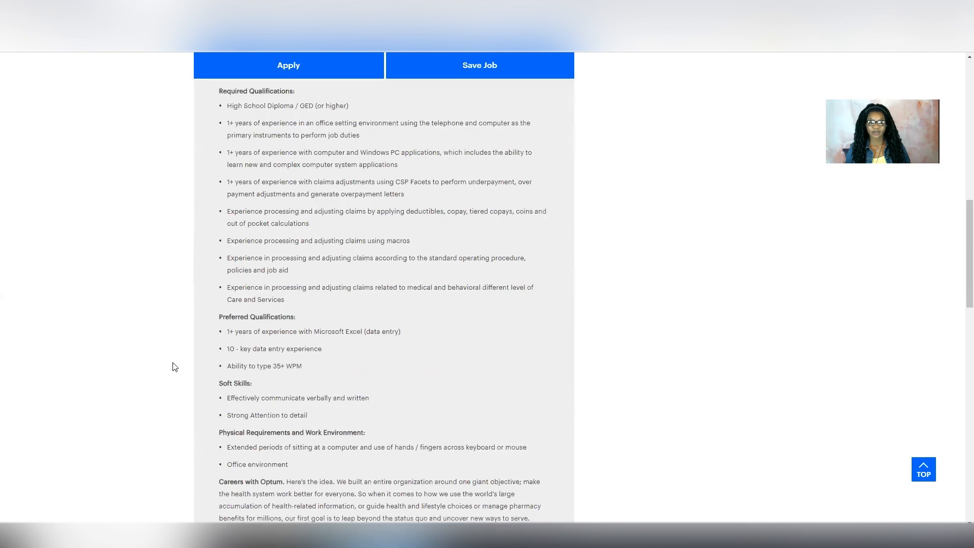
pyautogui.scroll(-3)
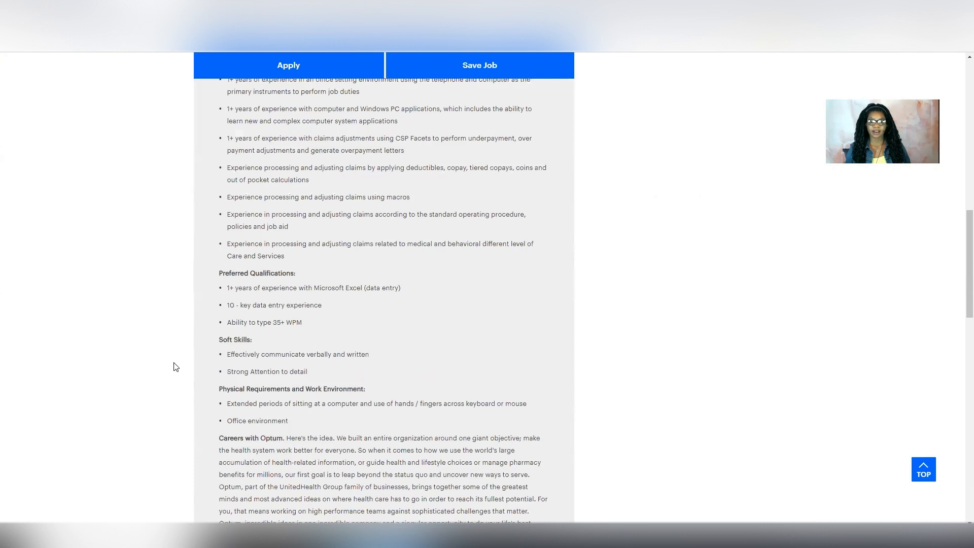
pyautogui.scroll(-3)
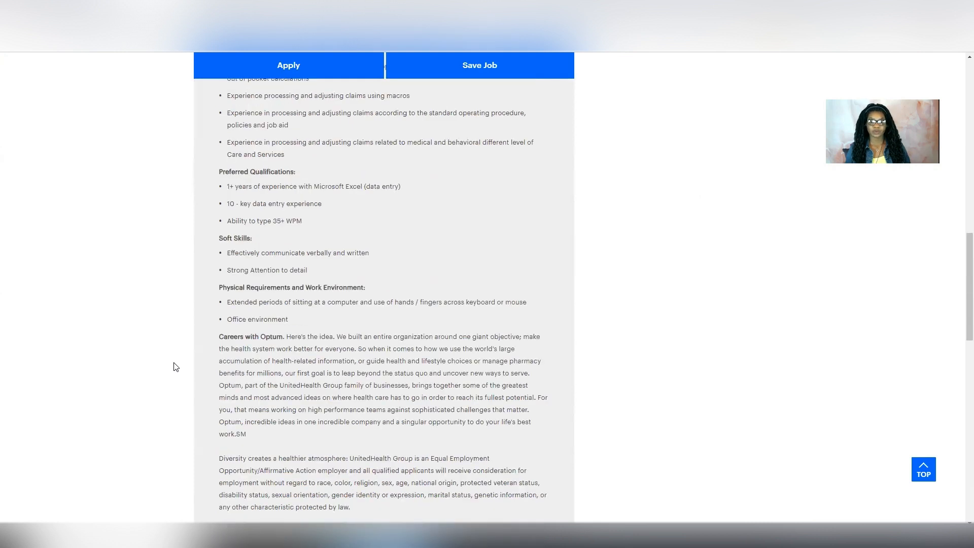
pyautogui.scroll(-3)
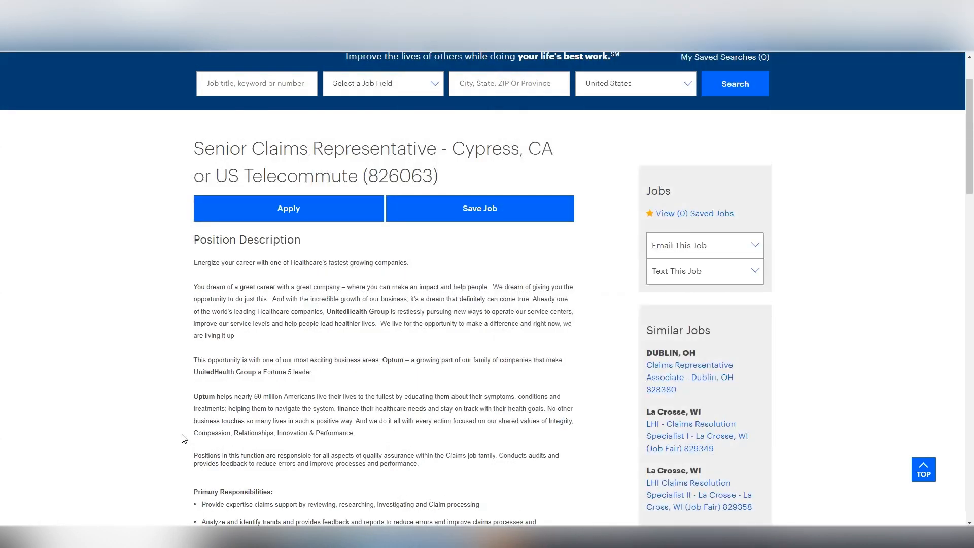
pyautogui.moveTo(224, 445)
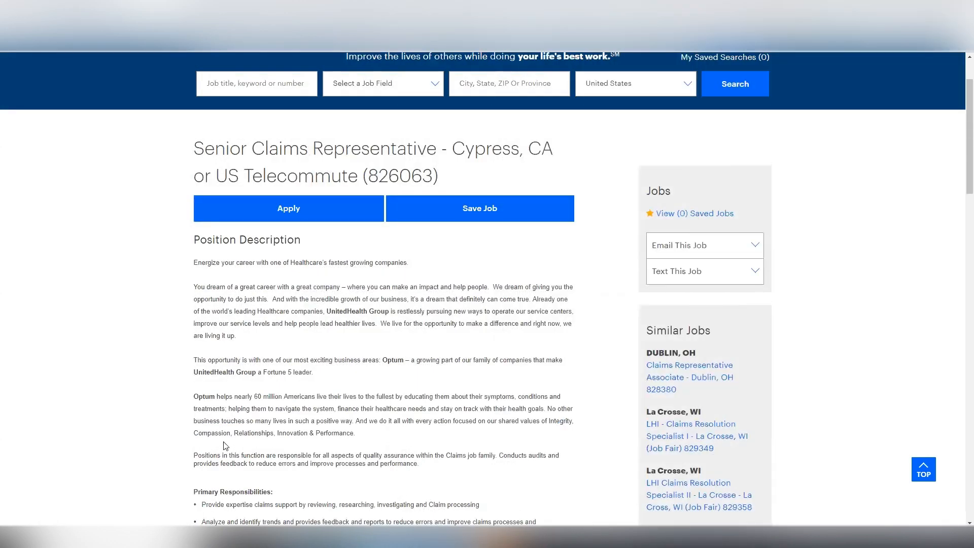
pyautogui.moveTo(165, 412)
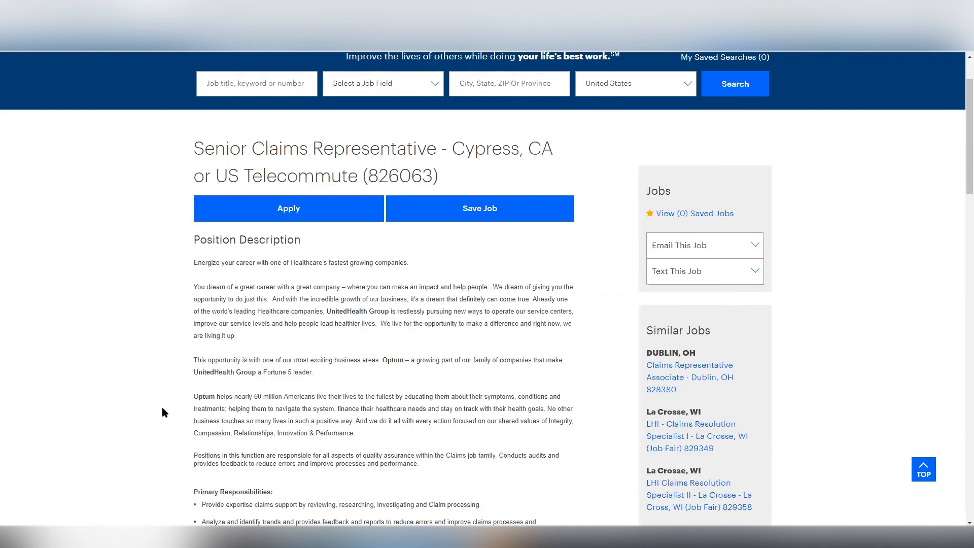
pyautogui.moveTo(161, 416)
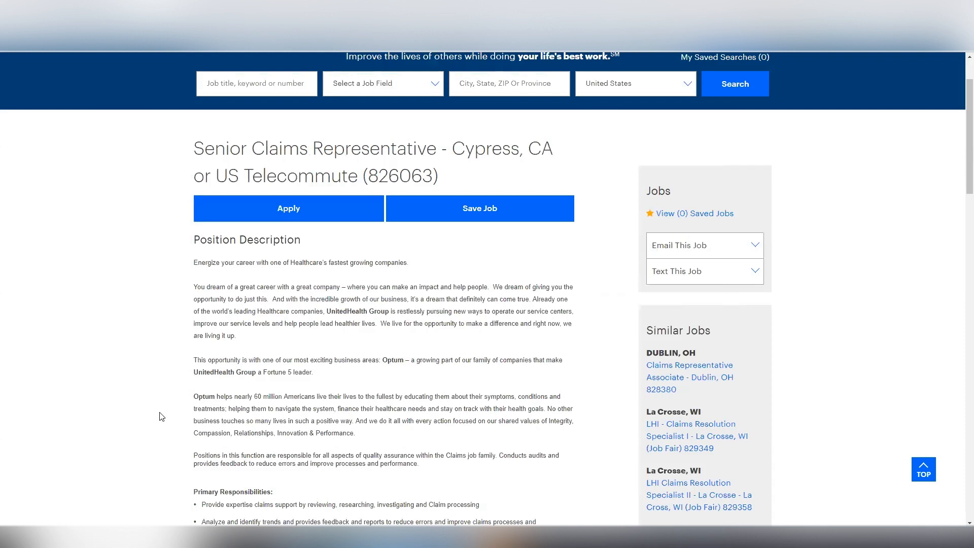
# - Scroll the Senior Claims Representative (826063) posting to its responsibilities and qualifications
pyautogui.scroll(-3)
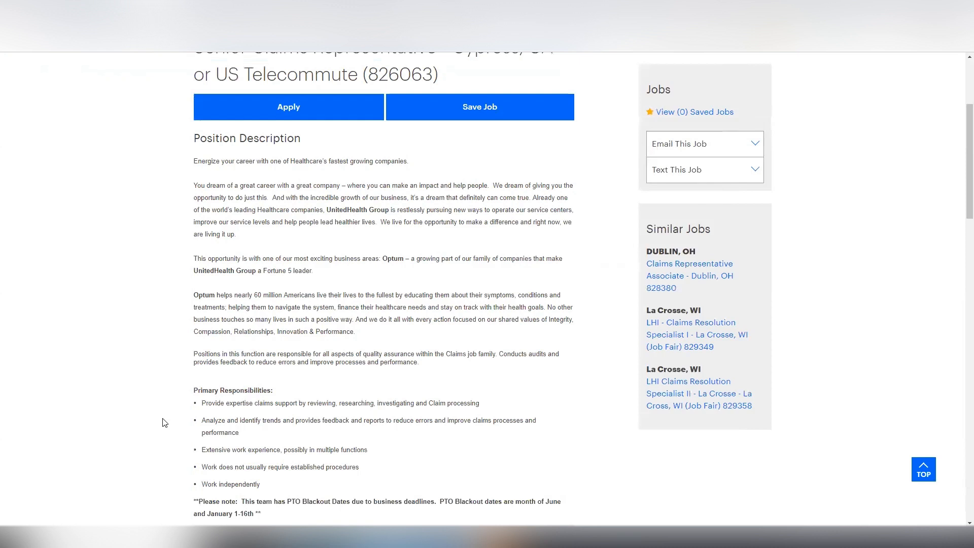
pyautogui.scroll(-3)
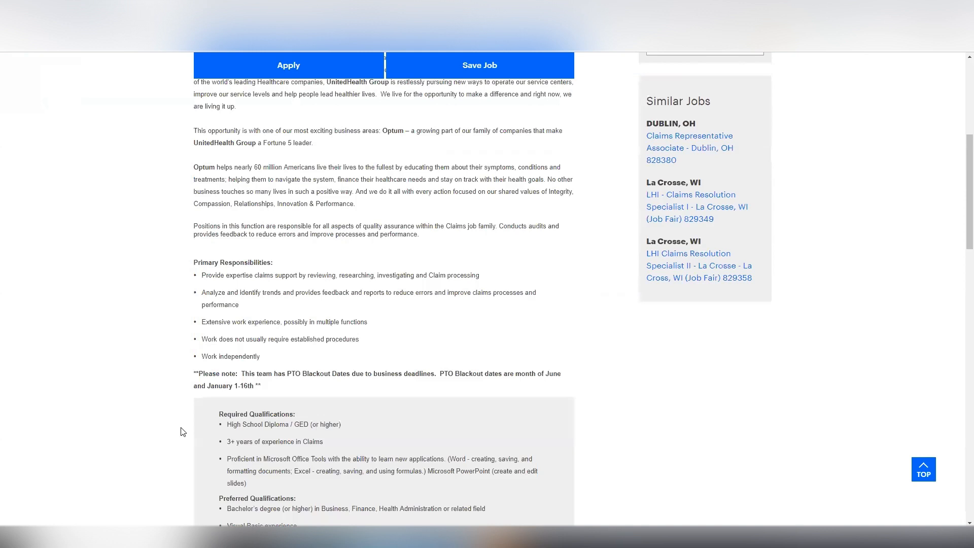
pyautogui.moveTo(177, 441)
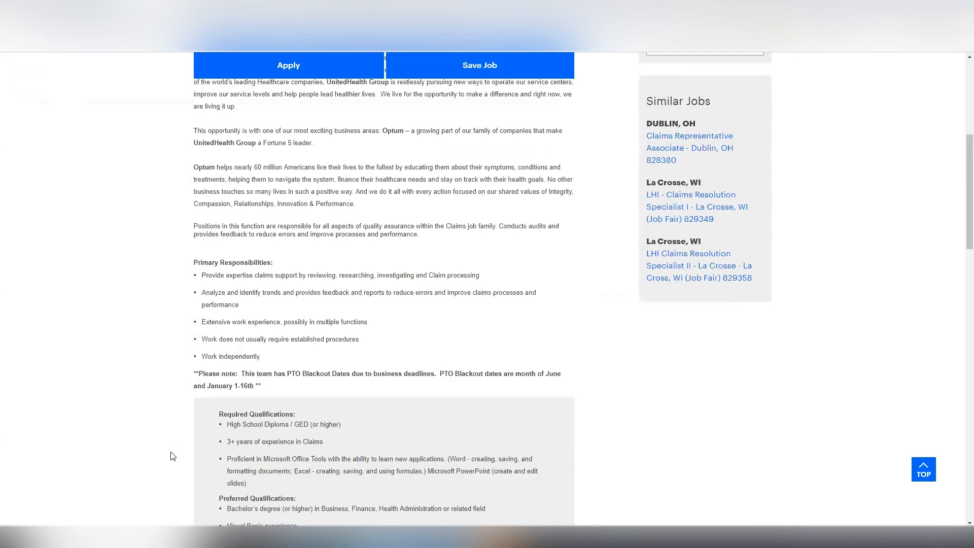
pyautogui.moveTo(169, 462)
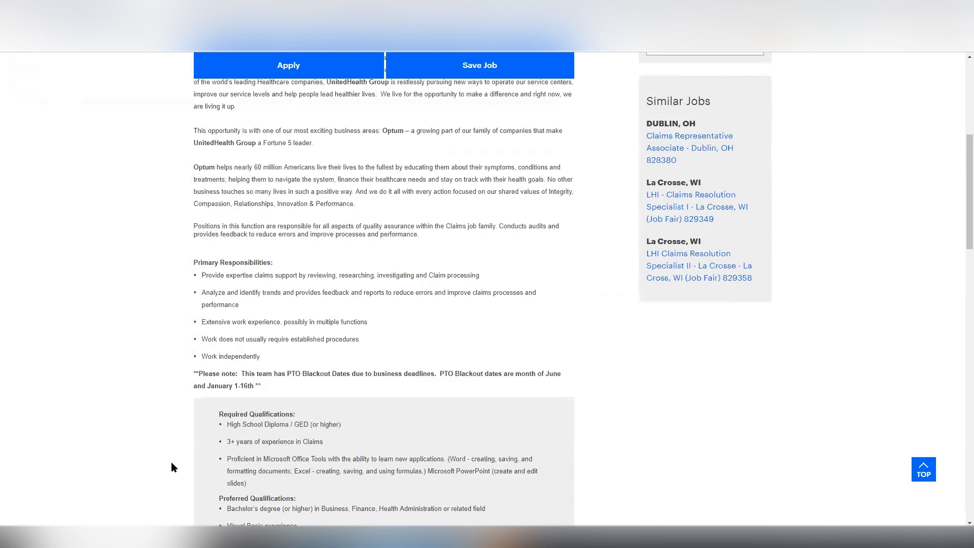
pyautogui.moveTo(176, 471)
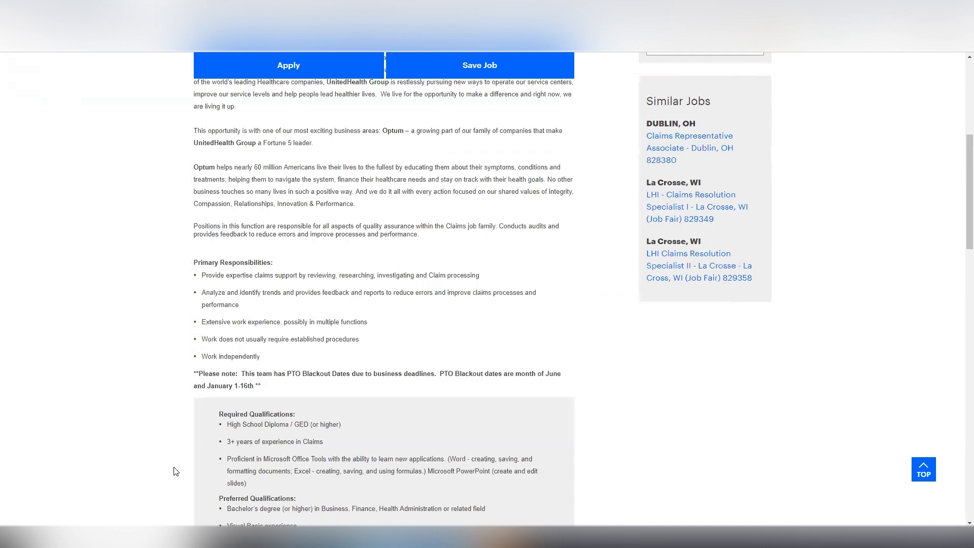
pyautogui.moveTo(179, 478)
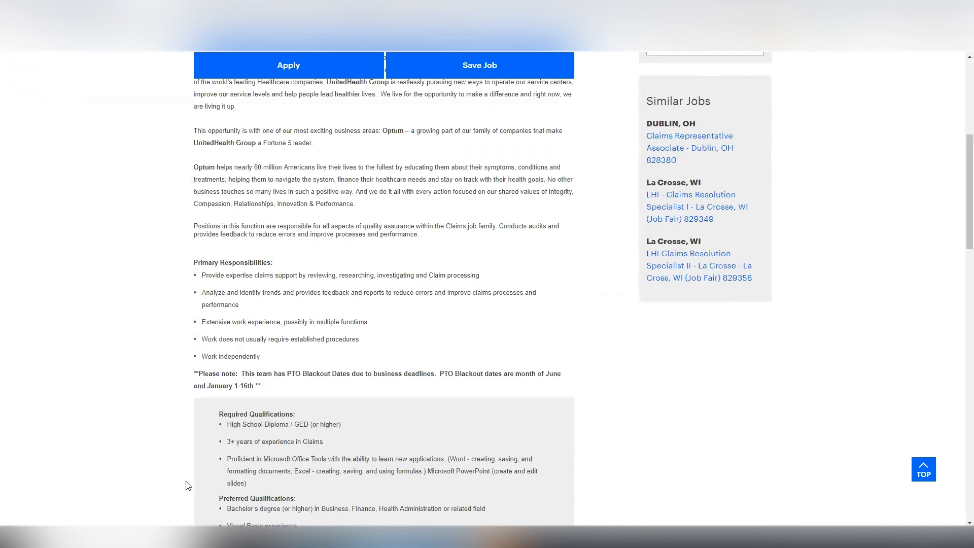
pyautogui.scroll(-3)
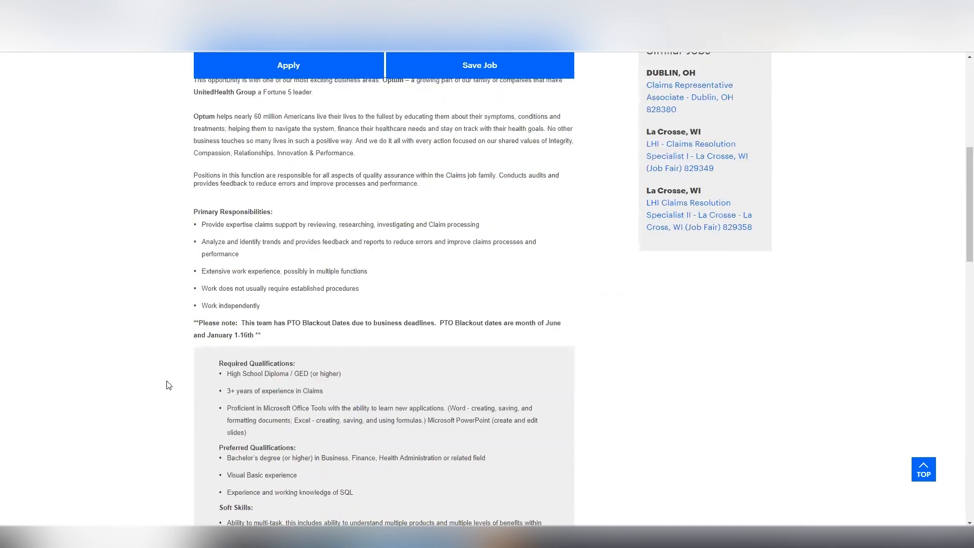
pyautogui.moveTo(171, 389)
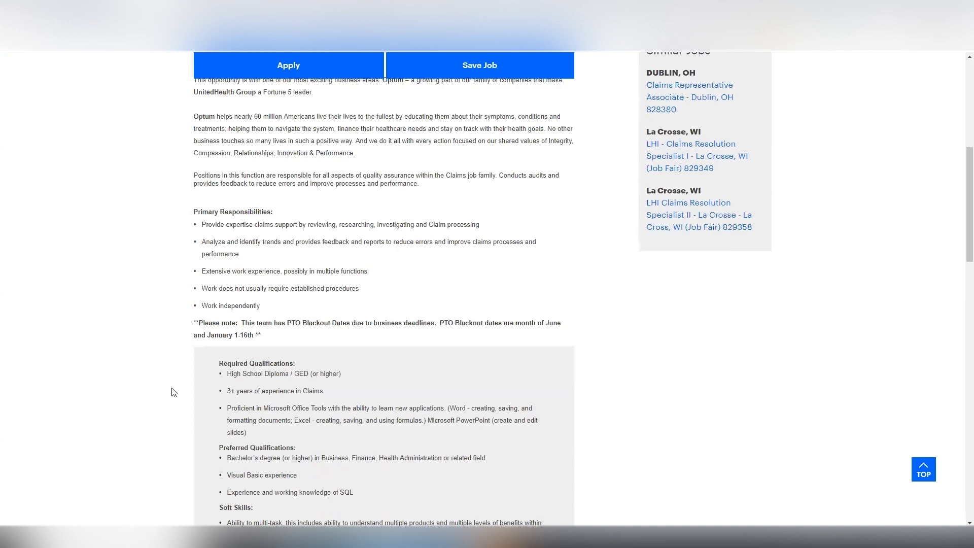
pyautogui.moveTo(177, 397)
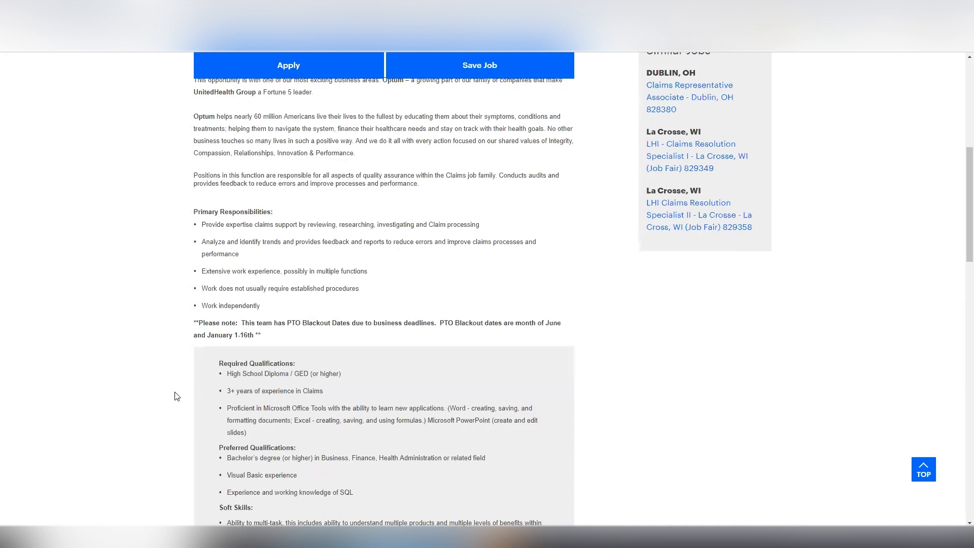
pyautogui.moveTo(180, 401)
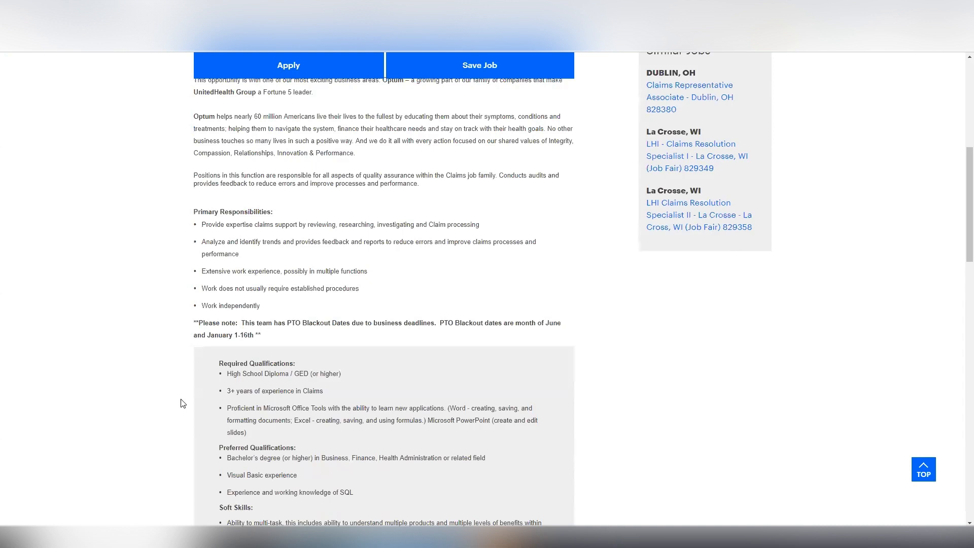
pyautogui.scroll(-3)
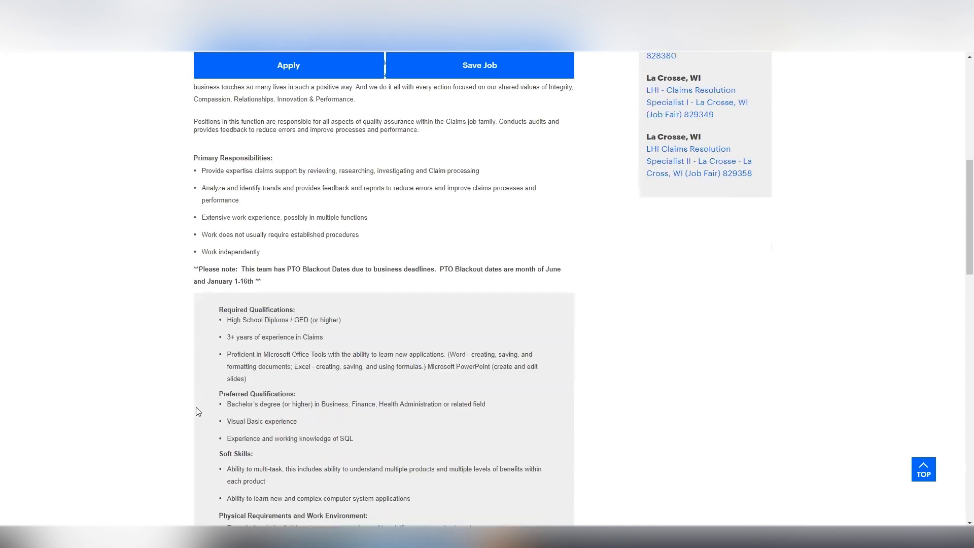
pyautogui.scroll(-3)
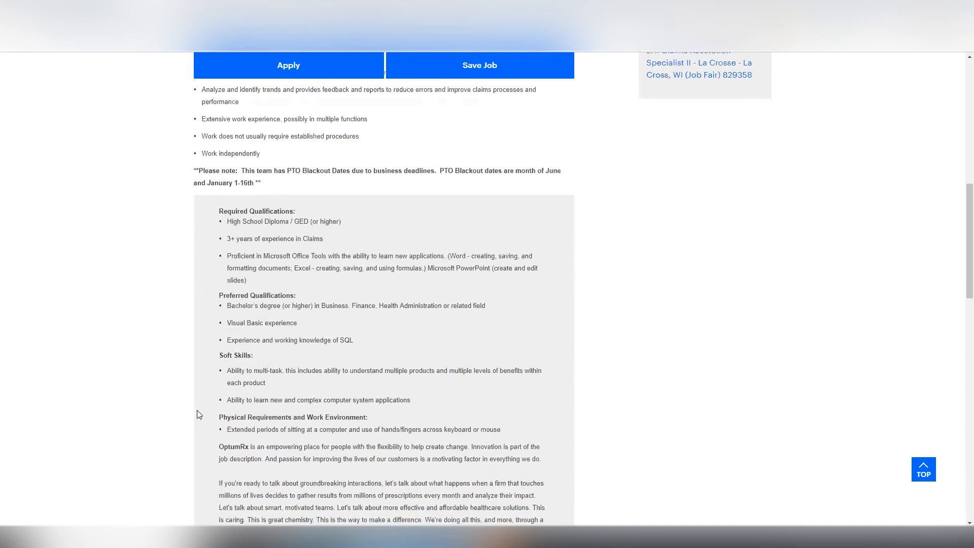
pyautogui.moveTo(208, 428)
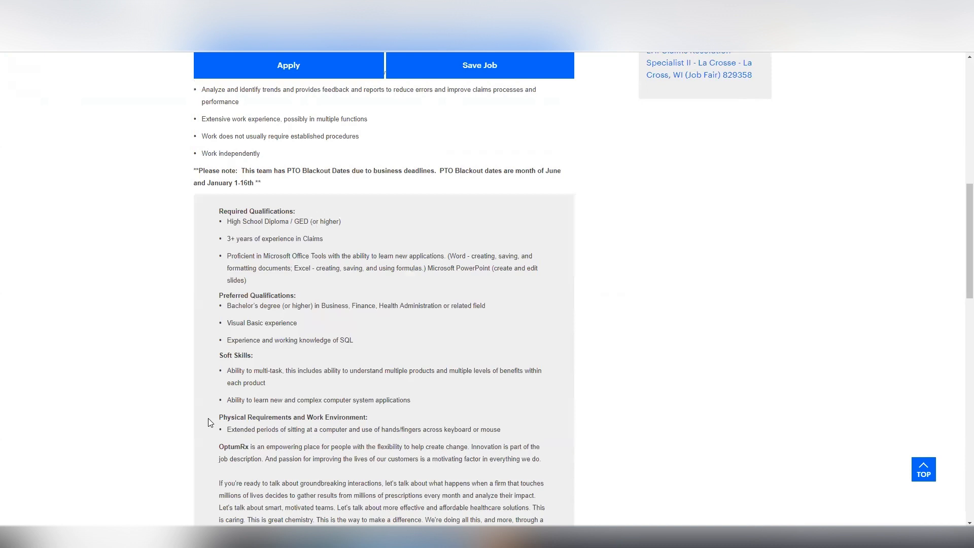
pyautogui.moveTo(221, 412)
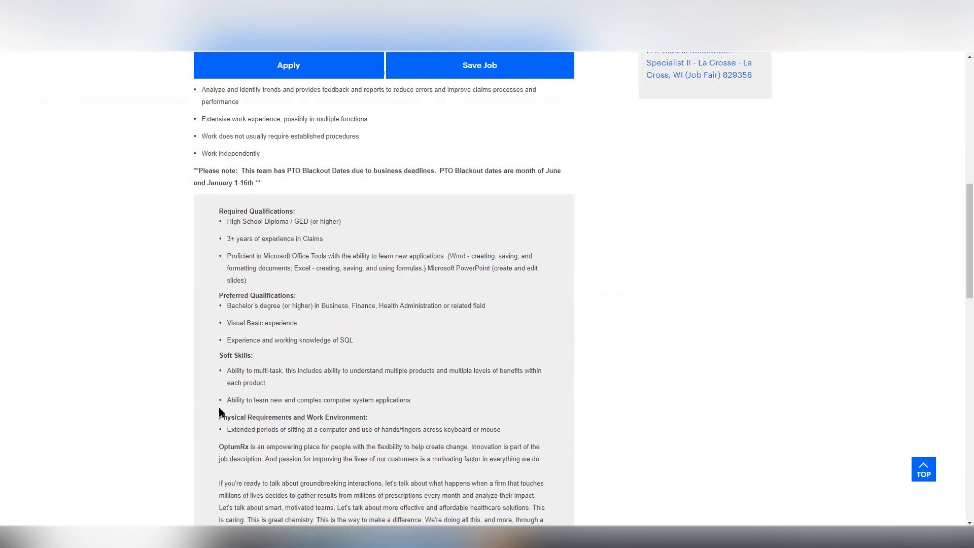
pyautogui.moveTo(225, 226)
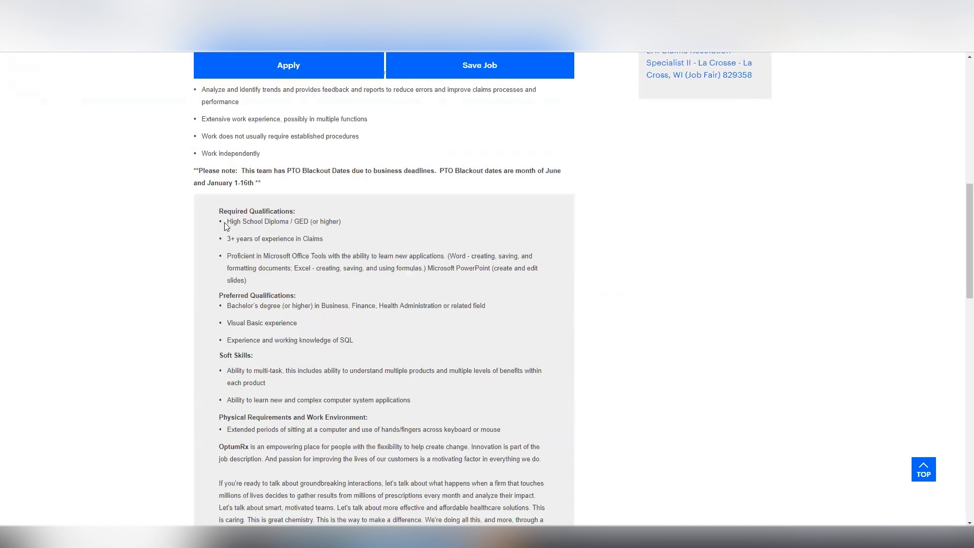
pyautogui.moveTo(226, 241)
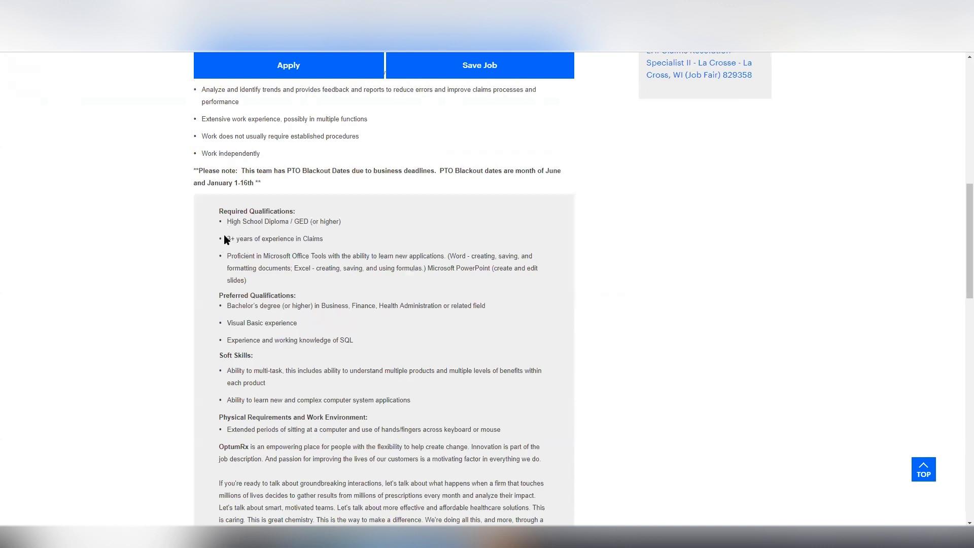
pyautogui.moveTo(310, 242)
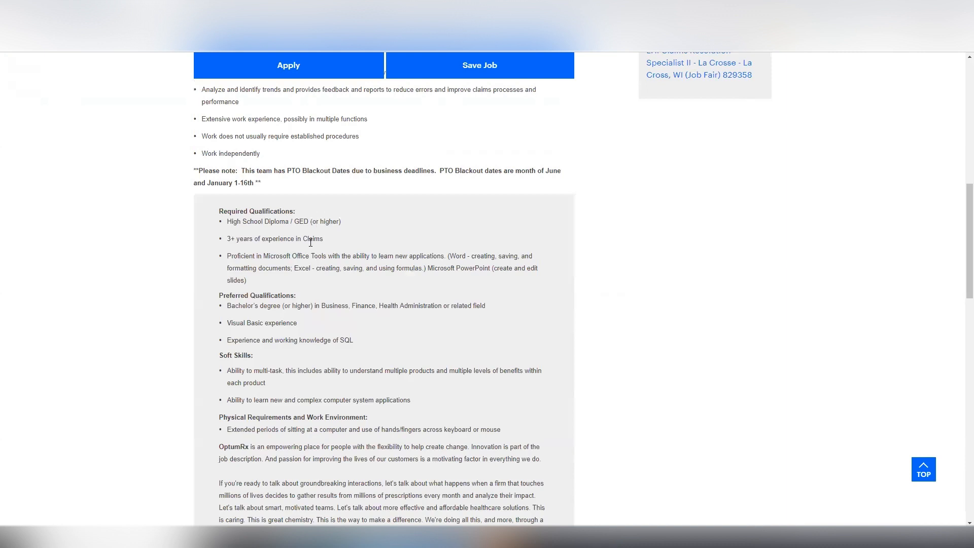
pyautogui.moveTo(310, 247)
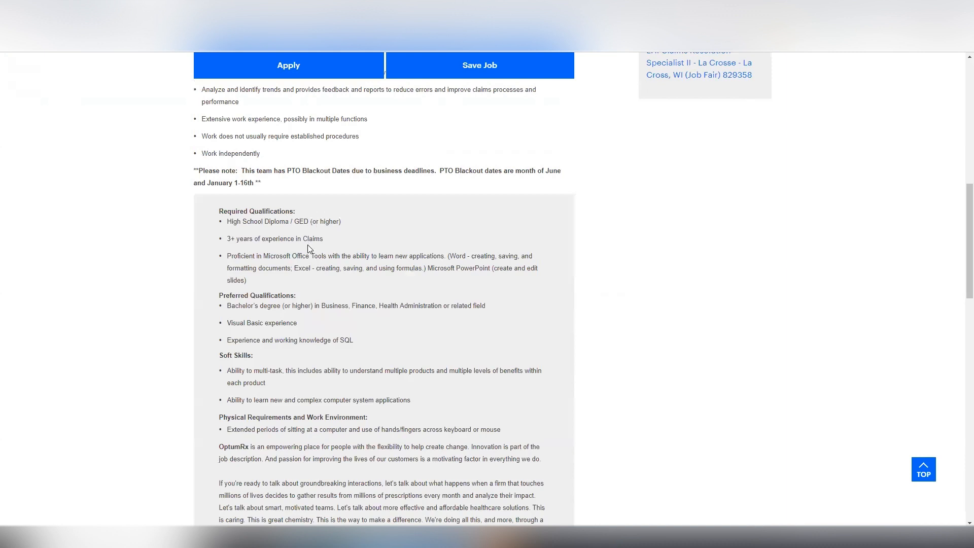
pyautogui.moveTo(279, 292)
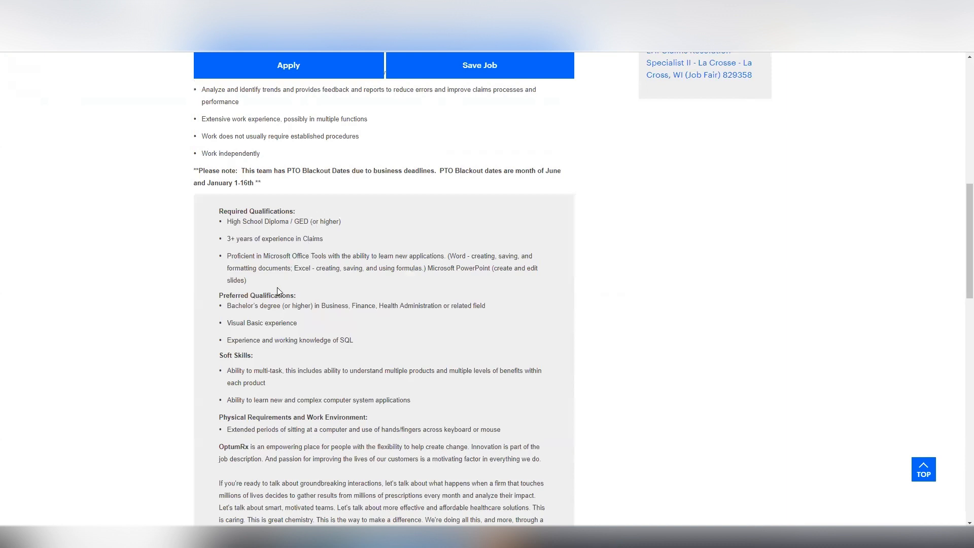
pyautogui.moveTo(244, 305)
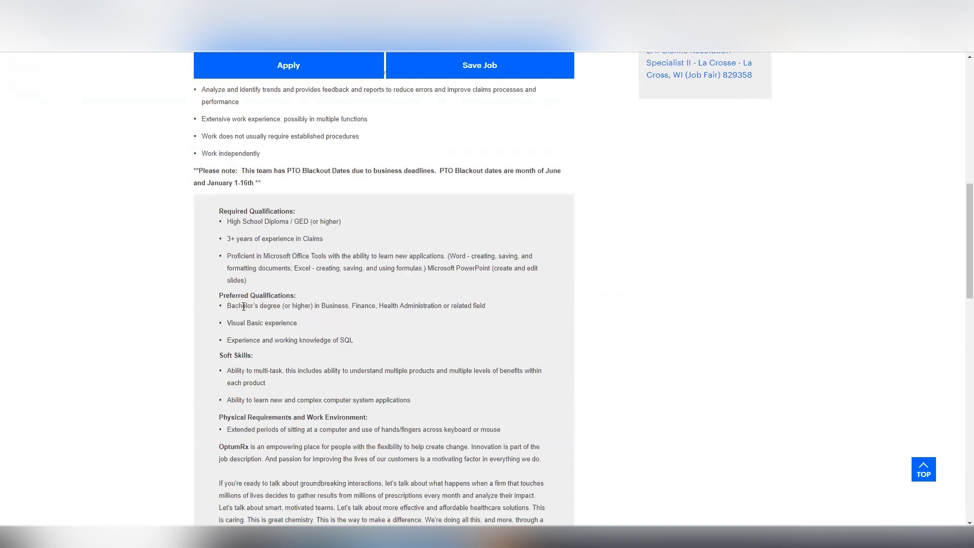
pyautogui.moveTo(238, 336)
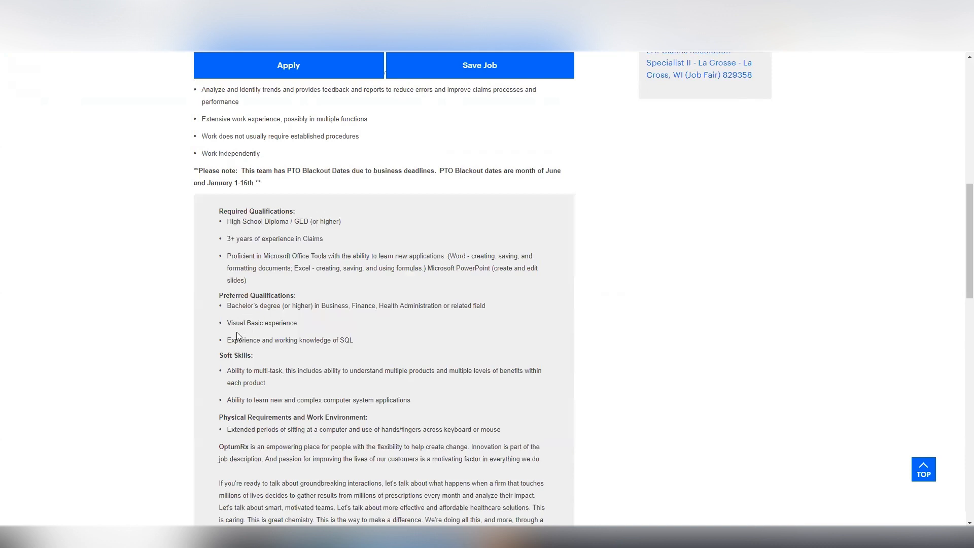
pyautogui.moveTo(263, 320)
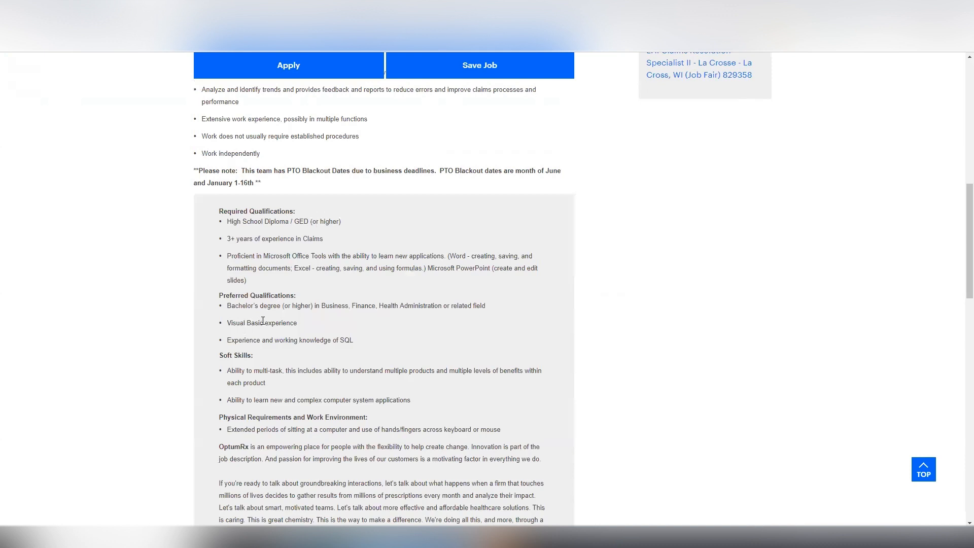
pyautogui.moveTo(274, 335)
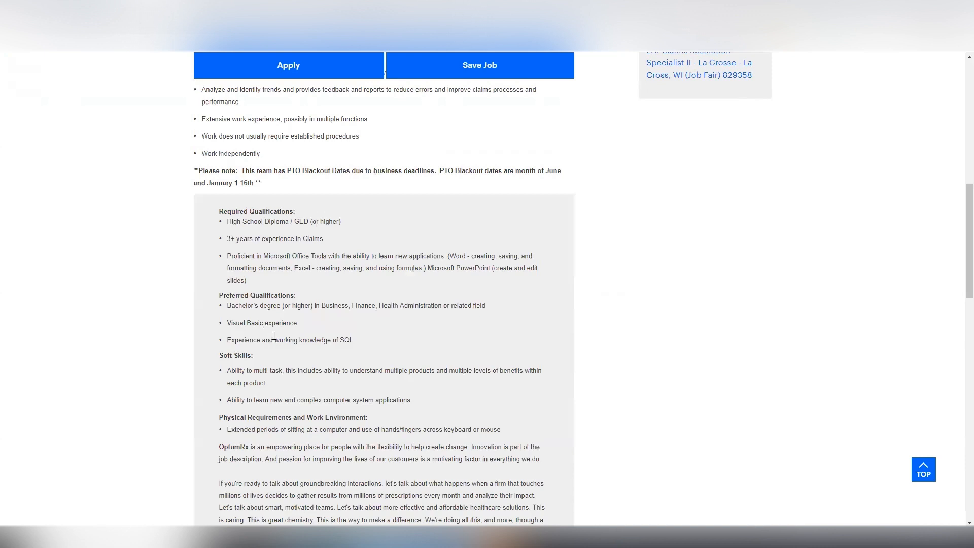
# - Scroll the Senior Claims Representative posting to Job Details, landing on the remote-job course page
pyautogui.scroll(-3)
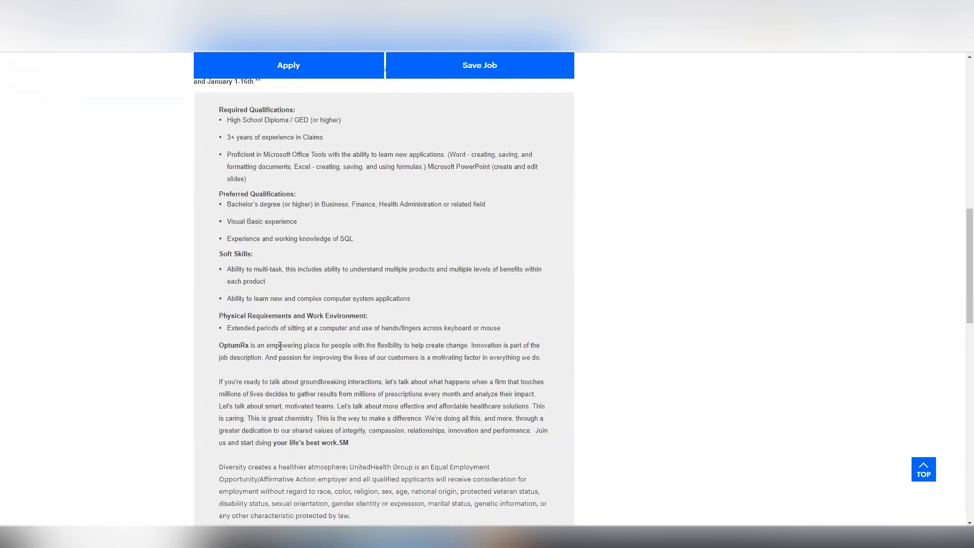
pyautogui.scroll(-3)
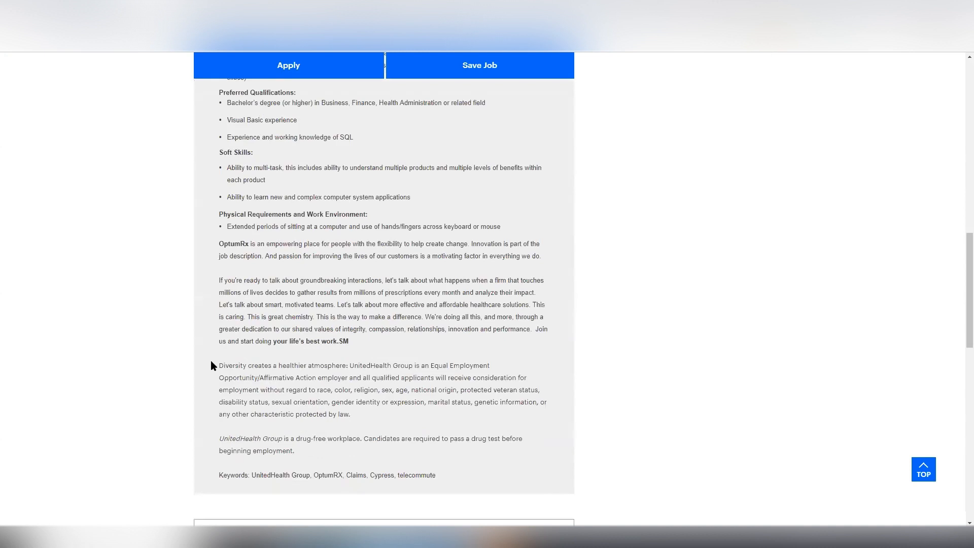
pyautogui.scroll(-3)
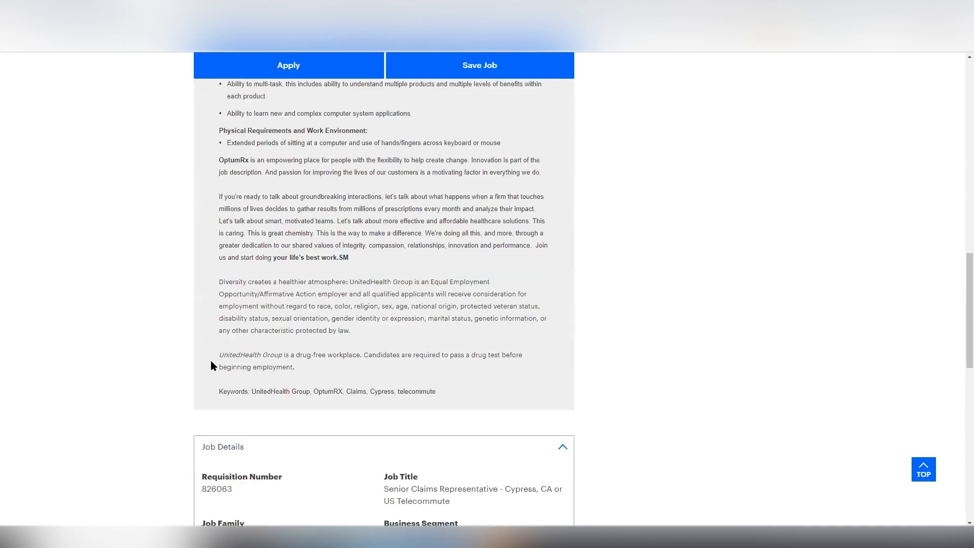
pyautogui.scroll(-3)
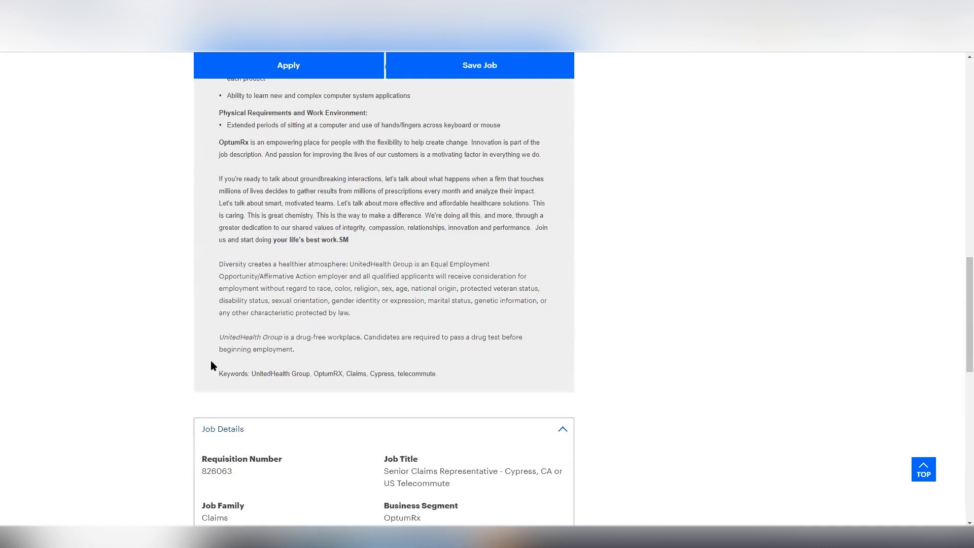
pyautogui.scroll(3)
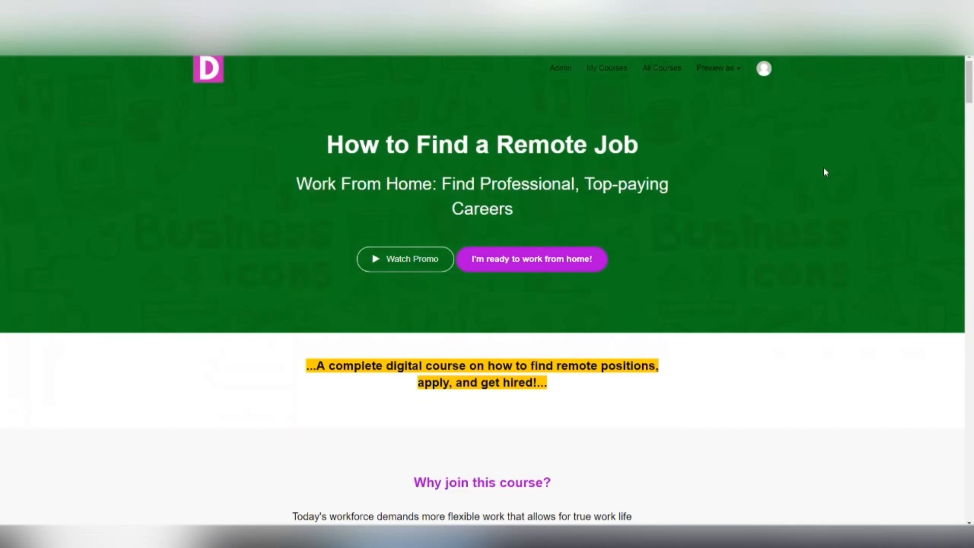
pyautogui.moveTo(811, 192)
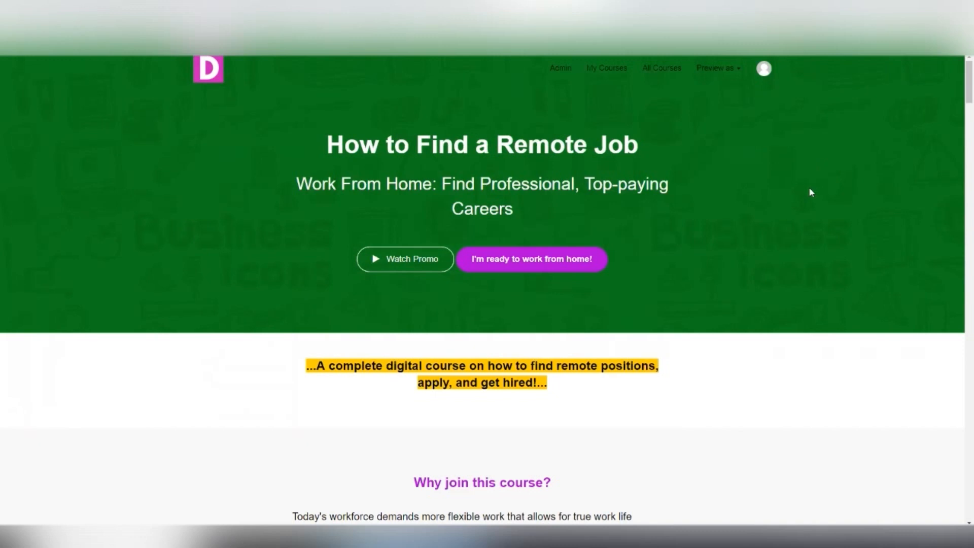
pyautogui.moveTo(703, 254)
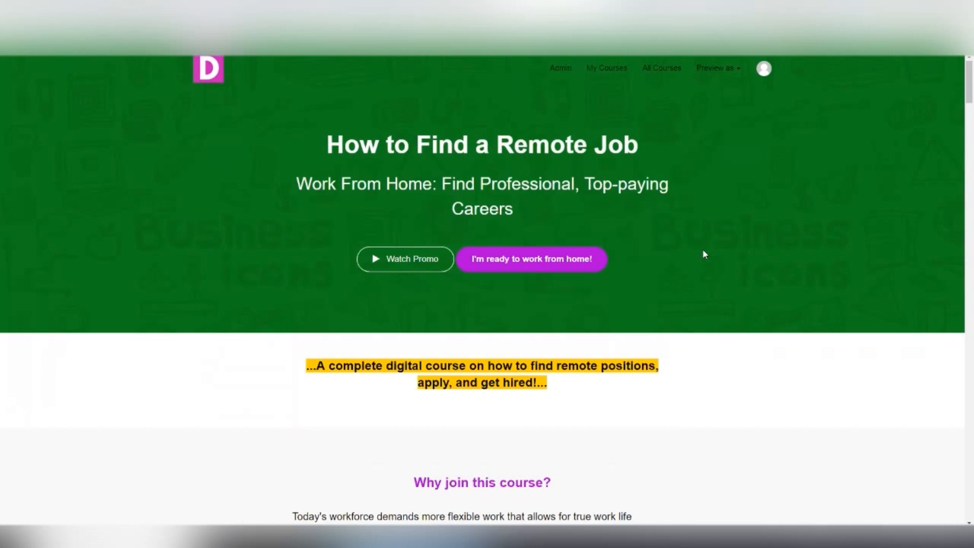
# - Scroll past 'Why join this course?' and lesson stats to Delilah Bell's instructor bio
pyautogui.scroll(-3)
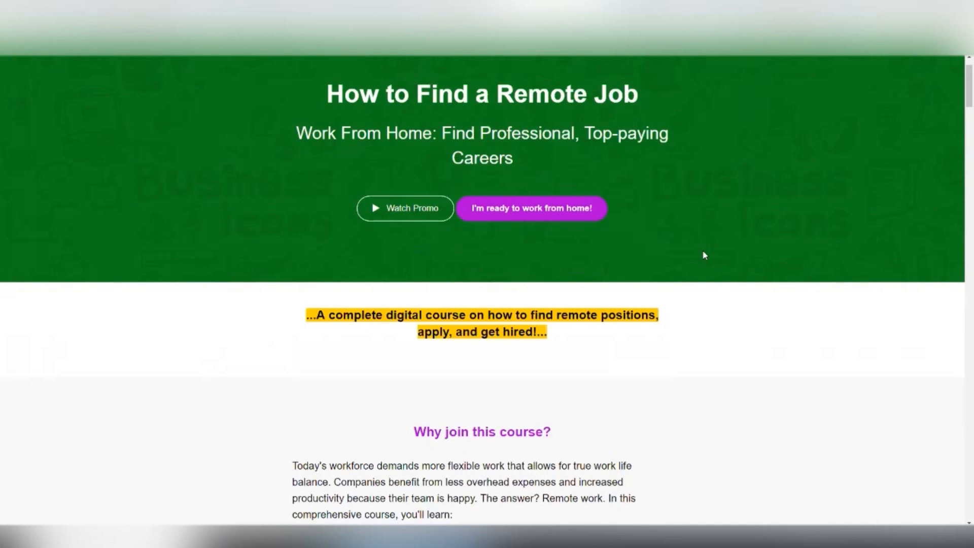
pyautogui.scroll(-3)
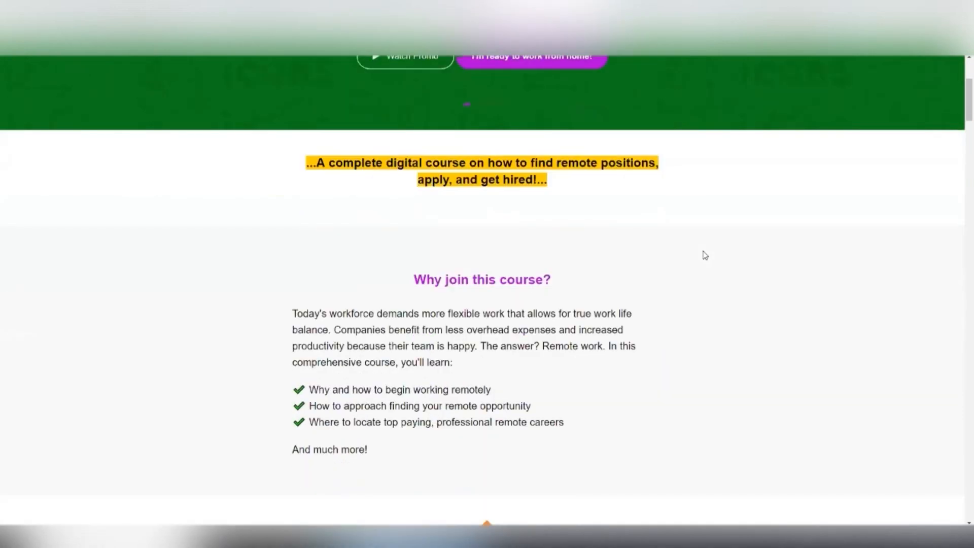
pyautogui.scroll(-3)
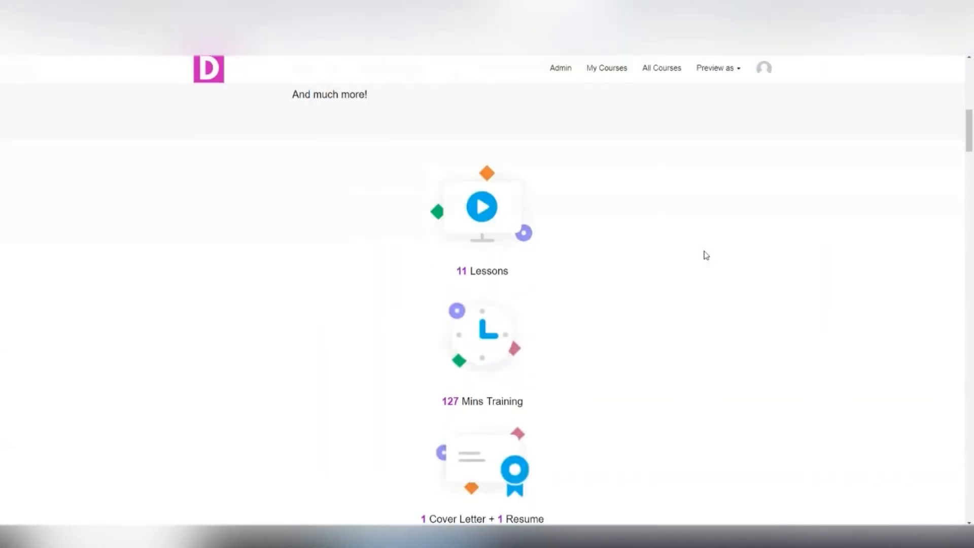
pyautogui.scroll(-3)
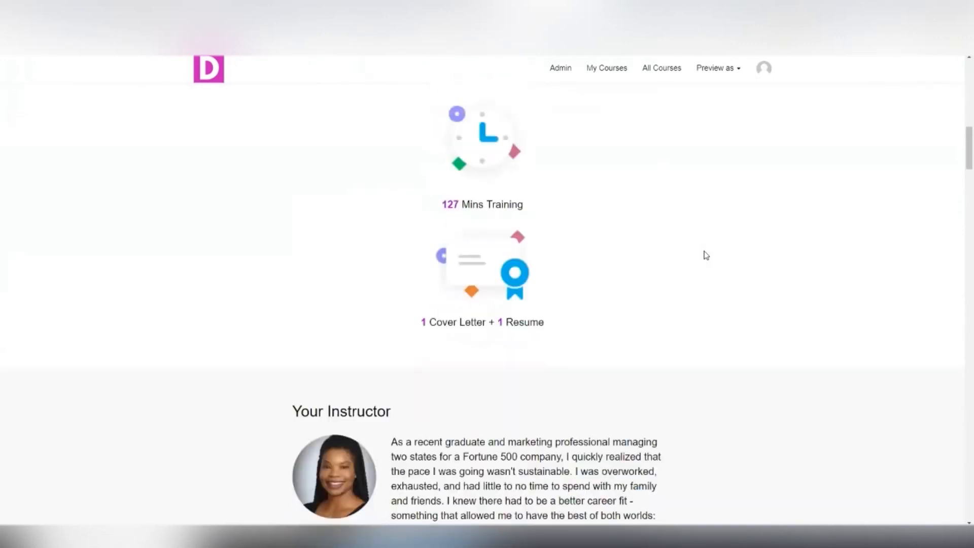
pyautogui.scroll(-3)
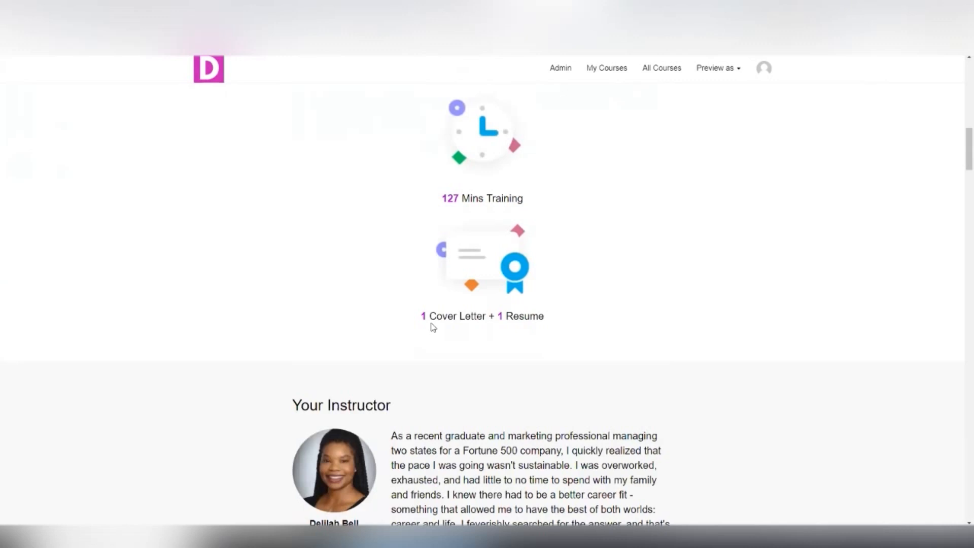
pyautogui.moveTo(523, 332)
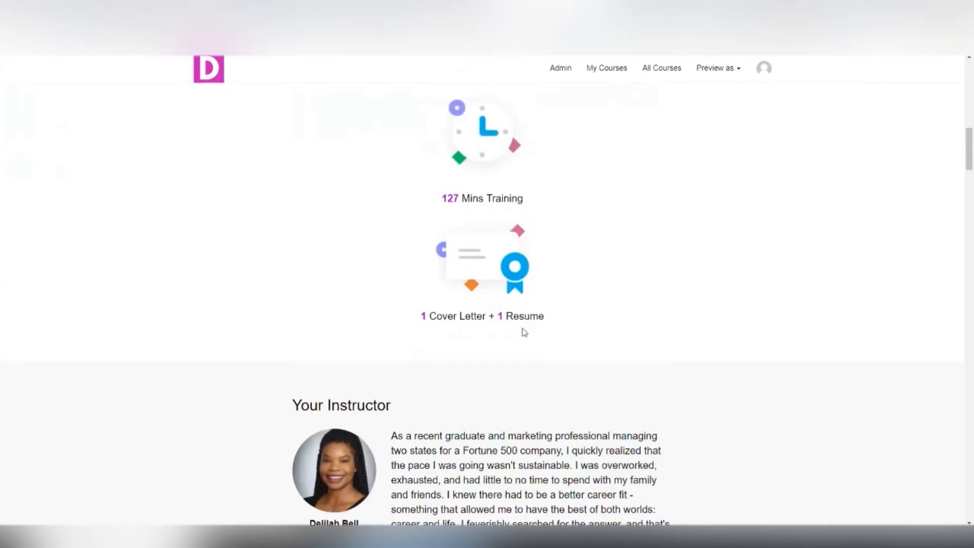
pyautogui.moveTo(716, 339)
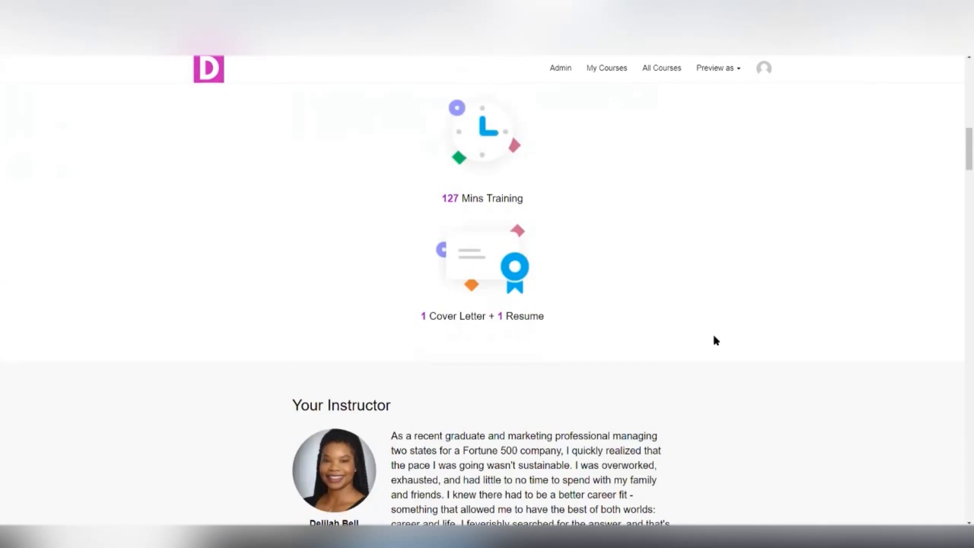
pyautogui.scroll(-3)
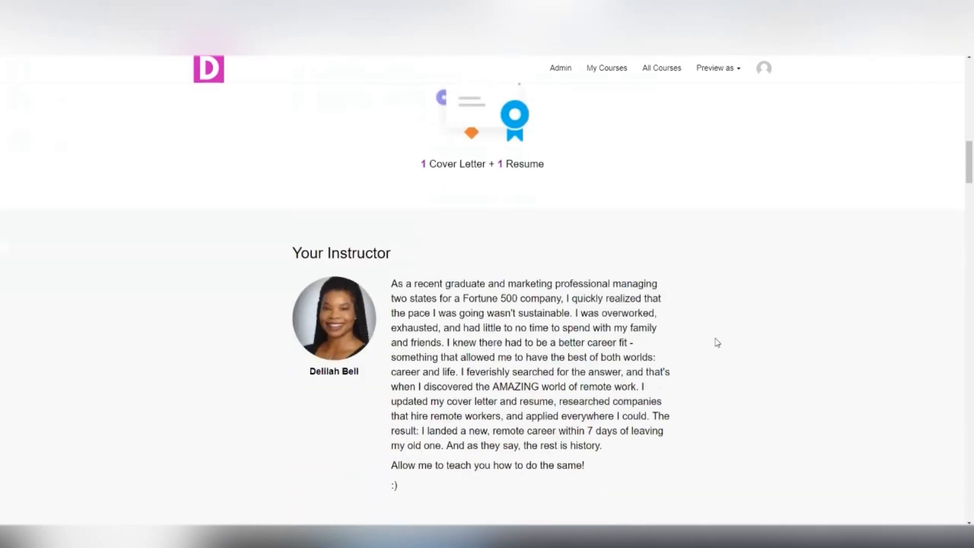
pyautogui.scroll(-3)
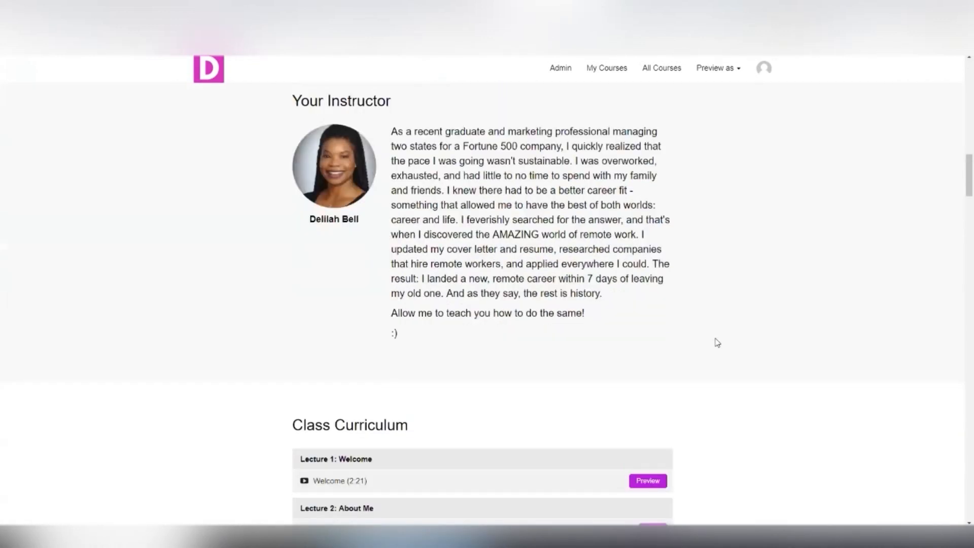
pyautogui.moveTo(741, 343)
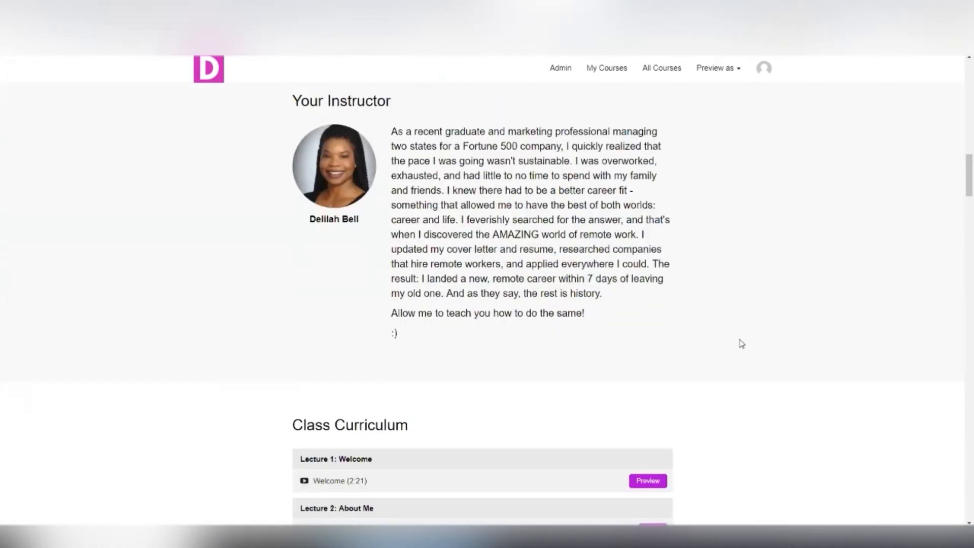
# - Expand the Class Curriculum and scroll through lectures 5–11 to the BONUS Cover Letter
pyautogui.scroll(-3)
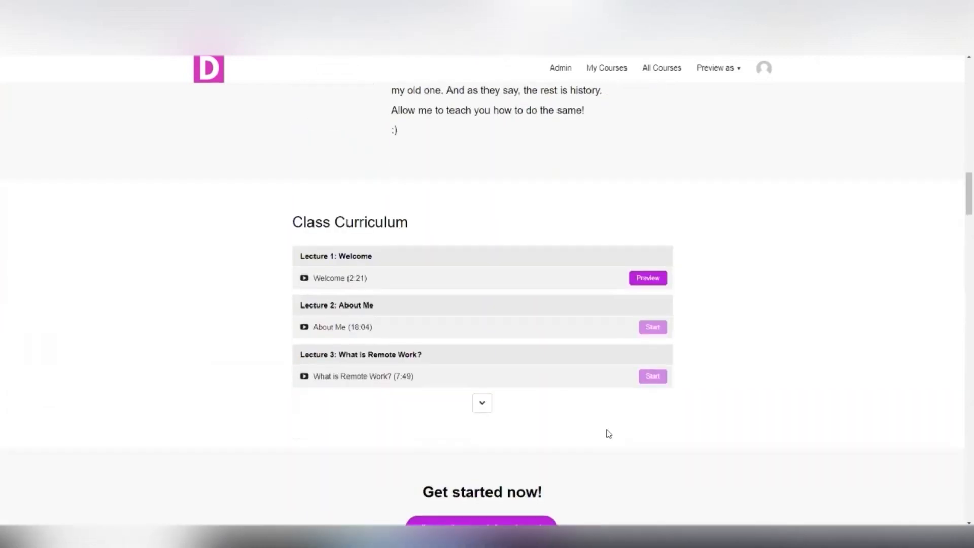
pyautogui.click(481, 402)
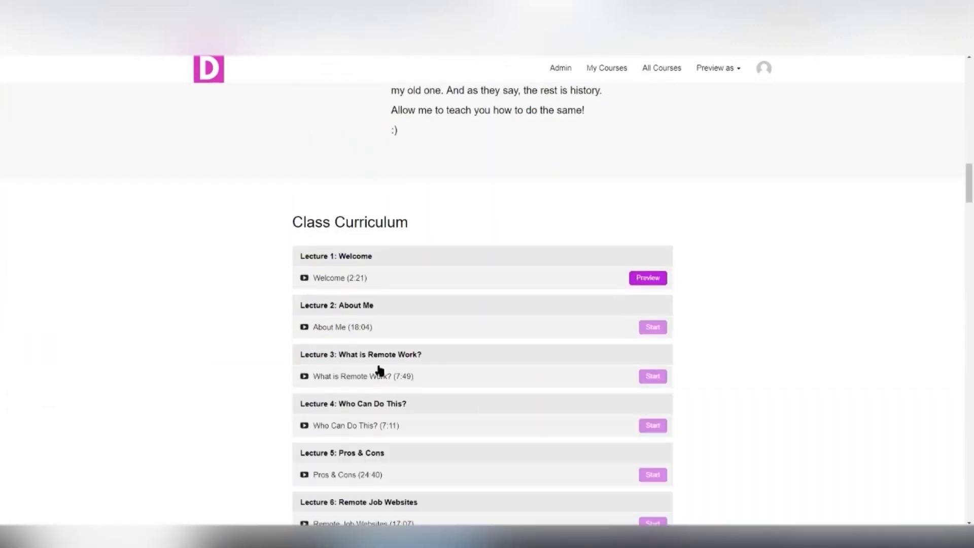
pyautogui.scroll(-3)
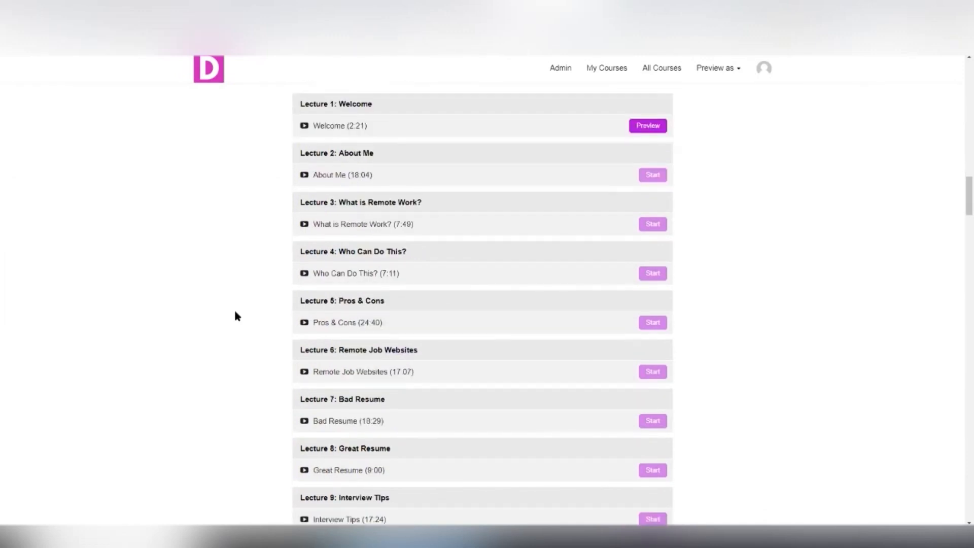
pyautogui.moveTo(270, 401)
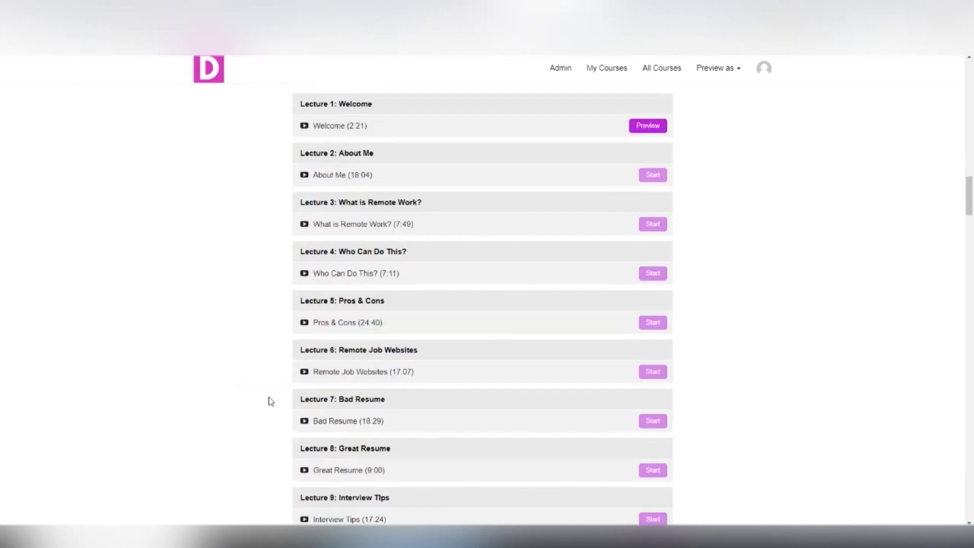
pyautogui.moveTo(373, 421)
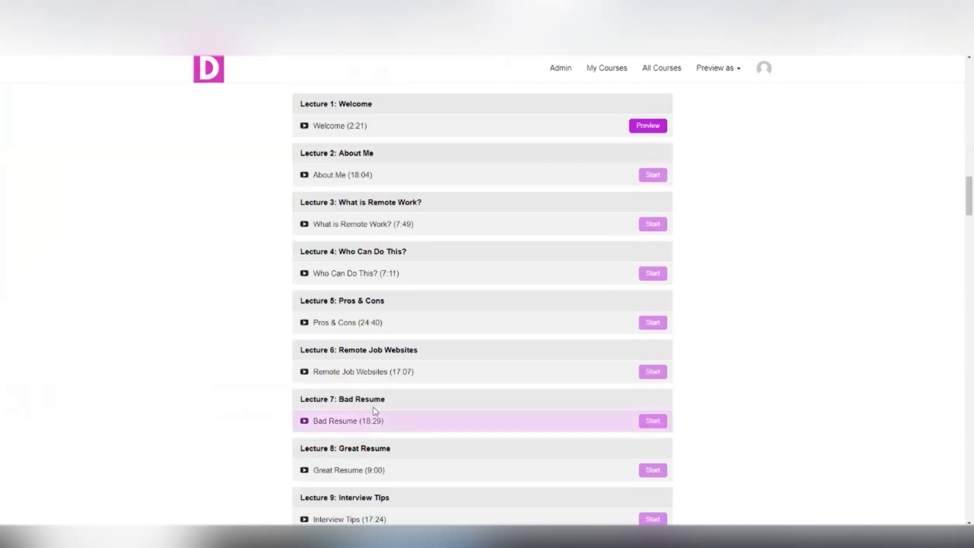
pyautogui.moveTo(334, 460)
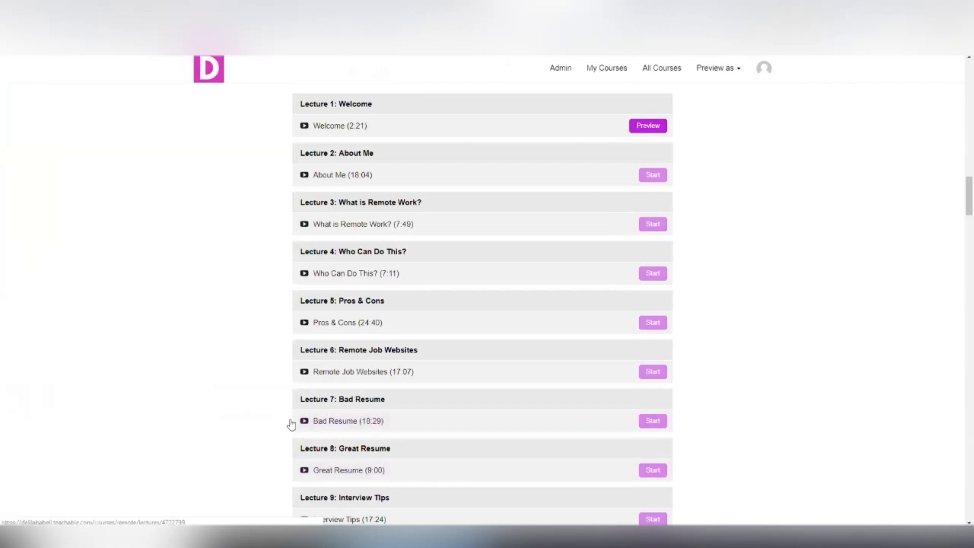
pyautogui.scroll(-3)
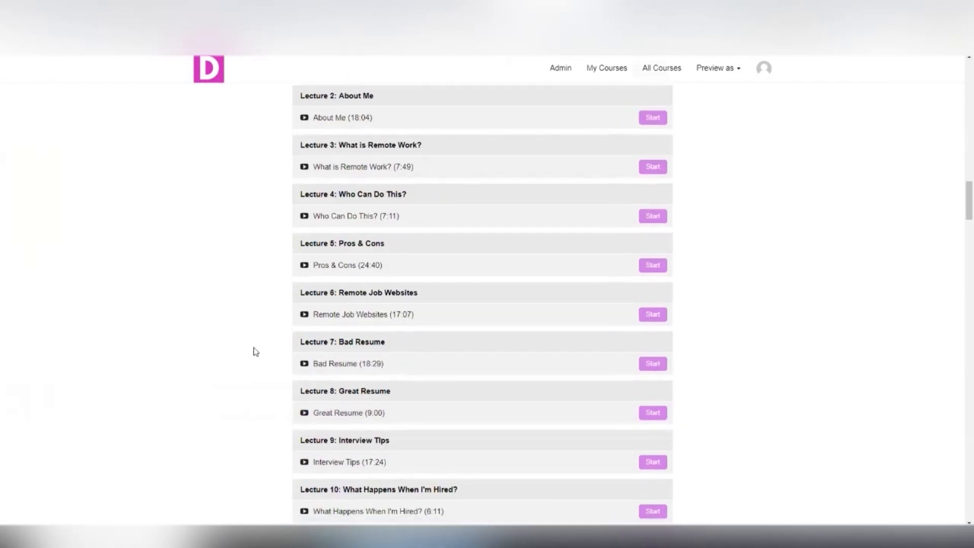
pyautogui.scroll(-3)
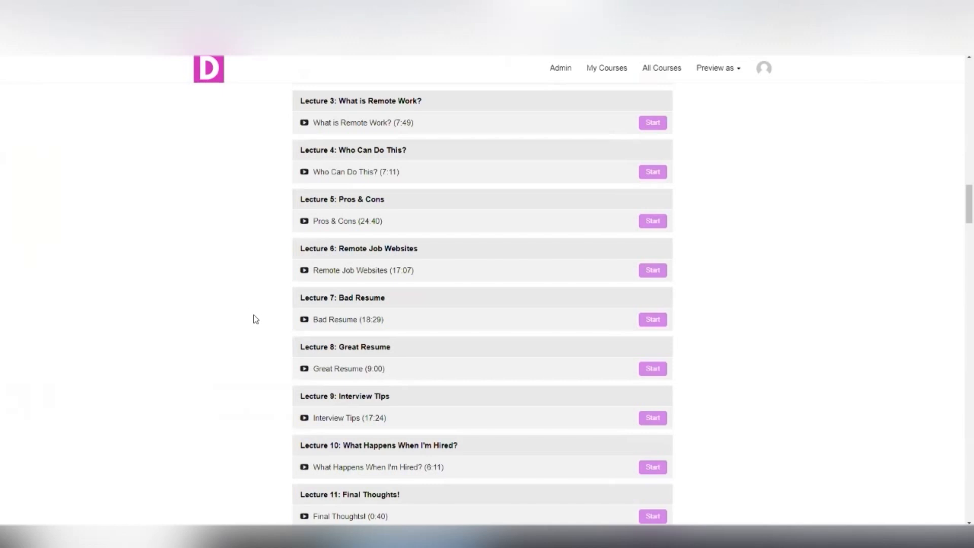
pyautogui.moveTo(260, 316)
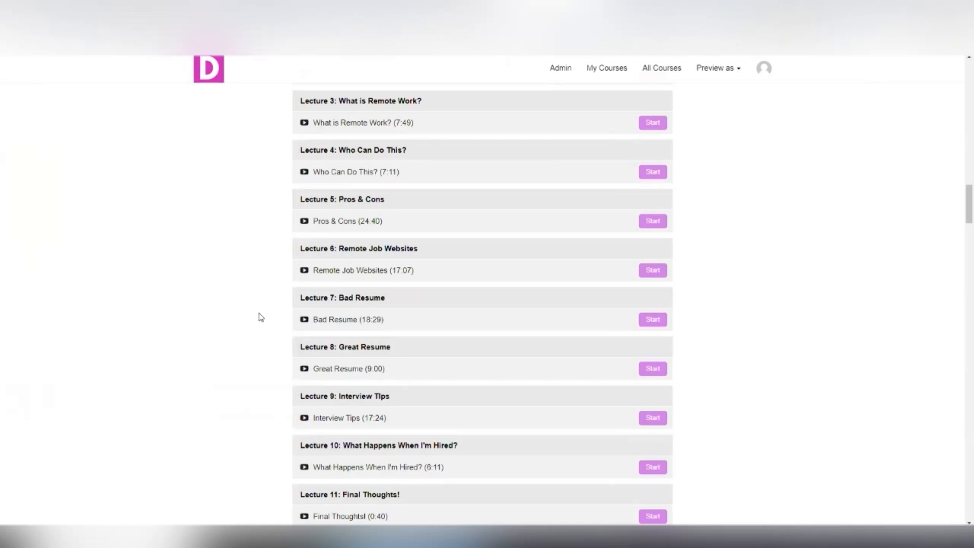
pyautogui.moveTo(264, 309)
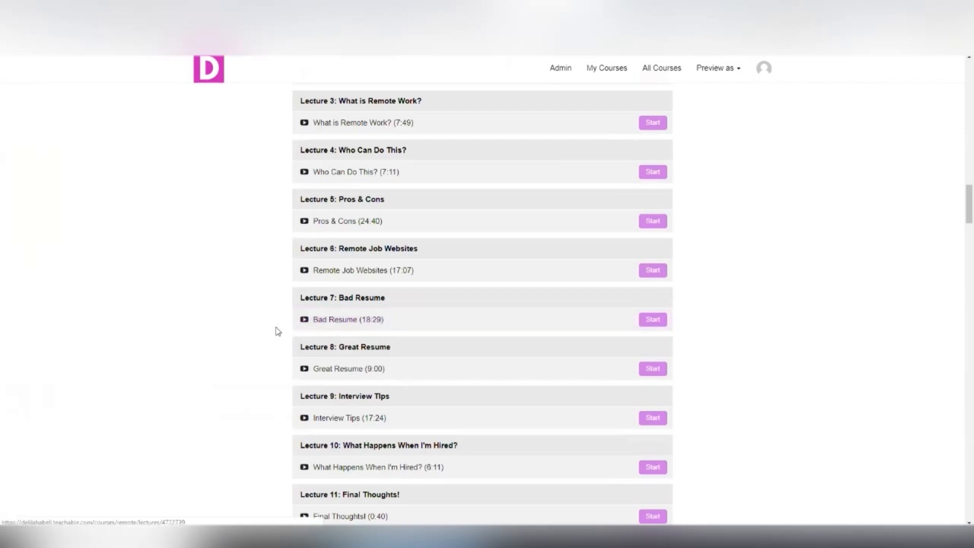
pyautogui.scroll(-3)
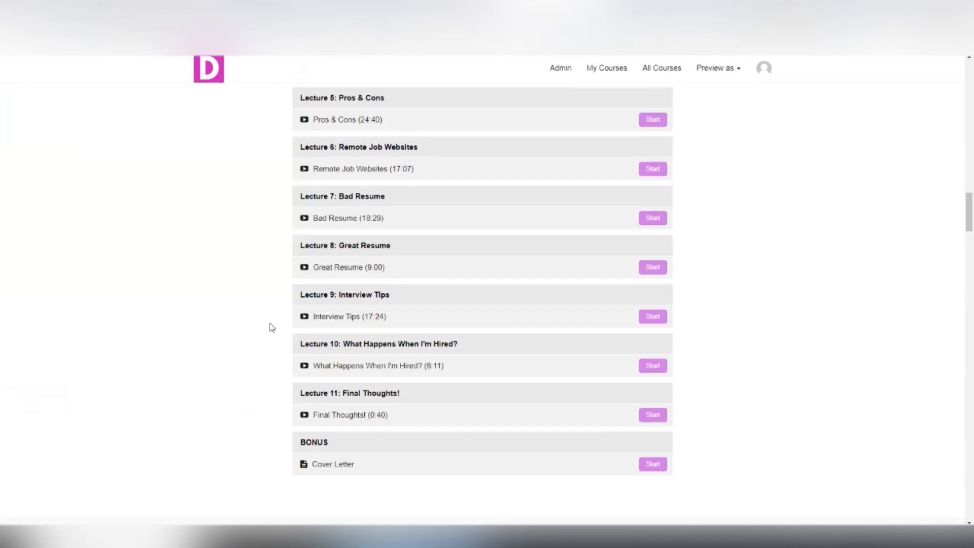
pyautogui.moveTo(353, 291)
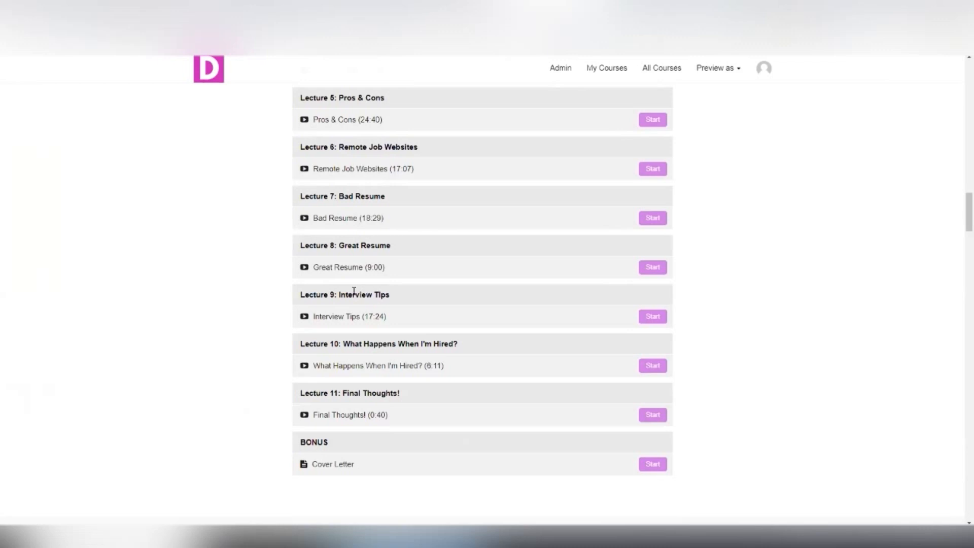
pyautogui.moveTo(284, 304)
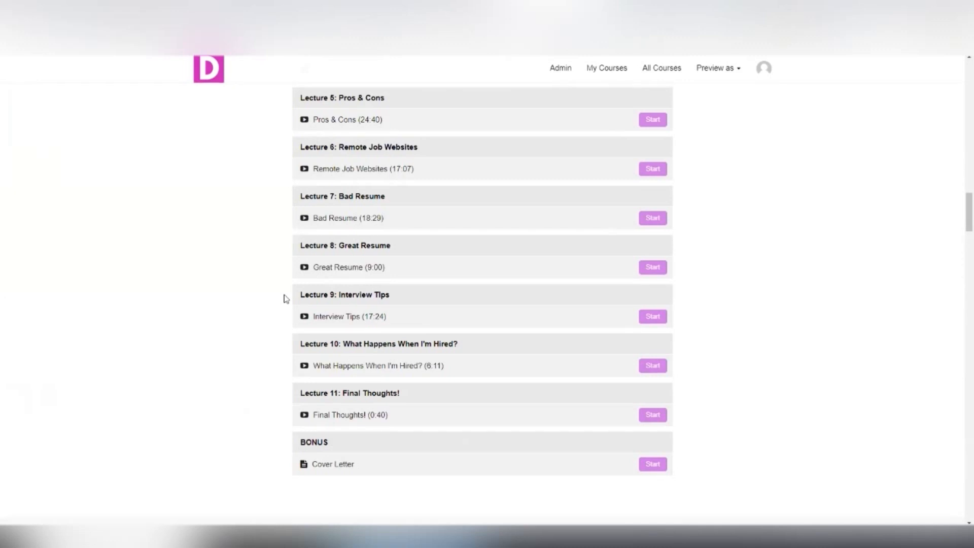
pyautogui.moveTo(276, 348)
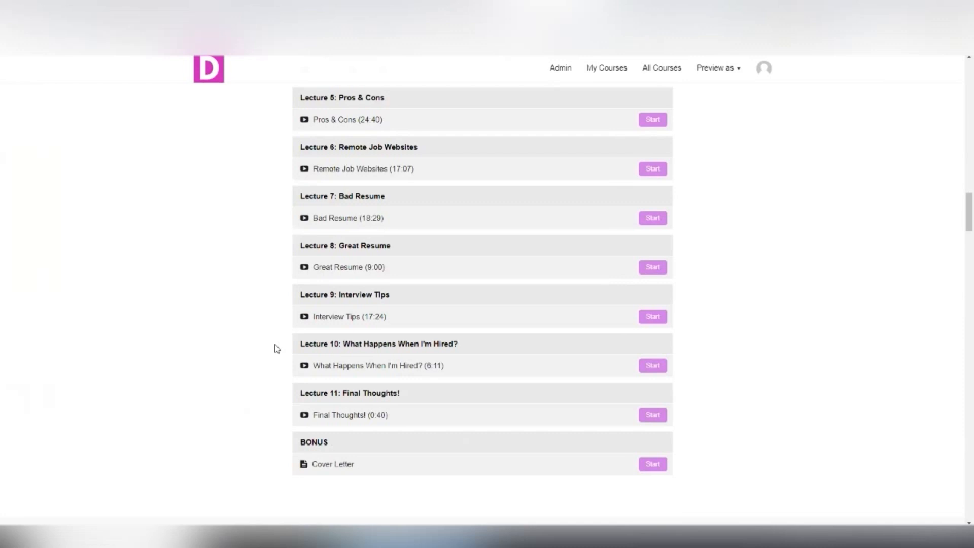
# - Scroll past the story, three easy steps and testimonials to the 'Get started now!' section
pyautogui.scroll(-3)
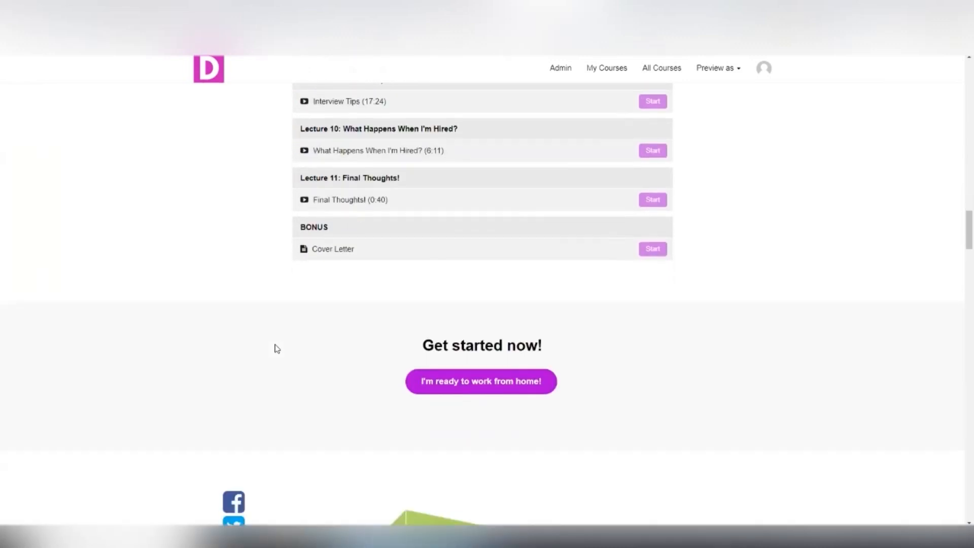
pyautogui.scroll(3)
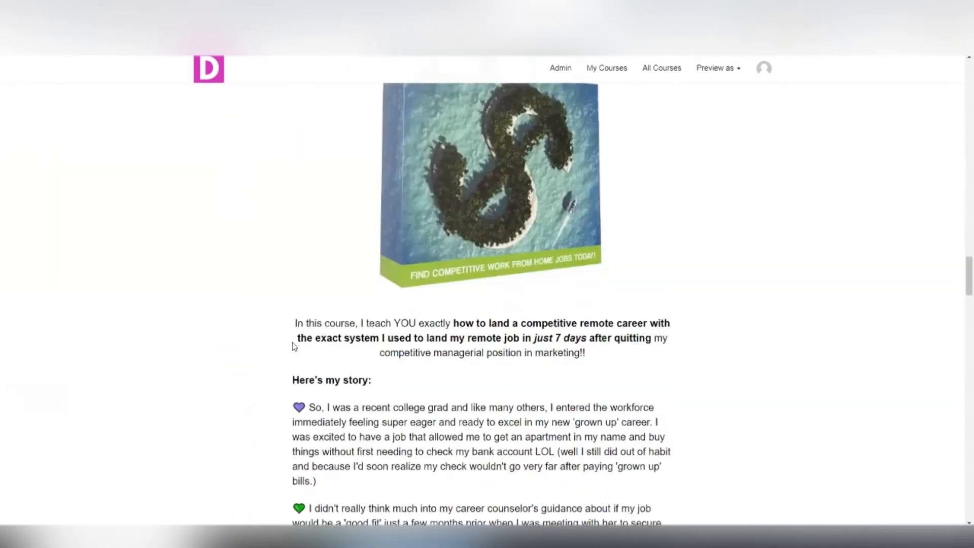
pyautogui.scroll(-3)
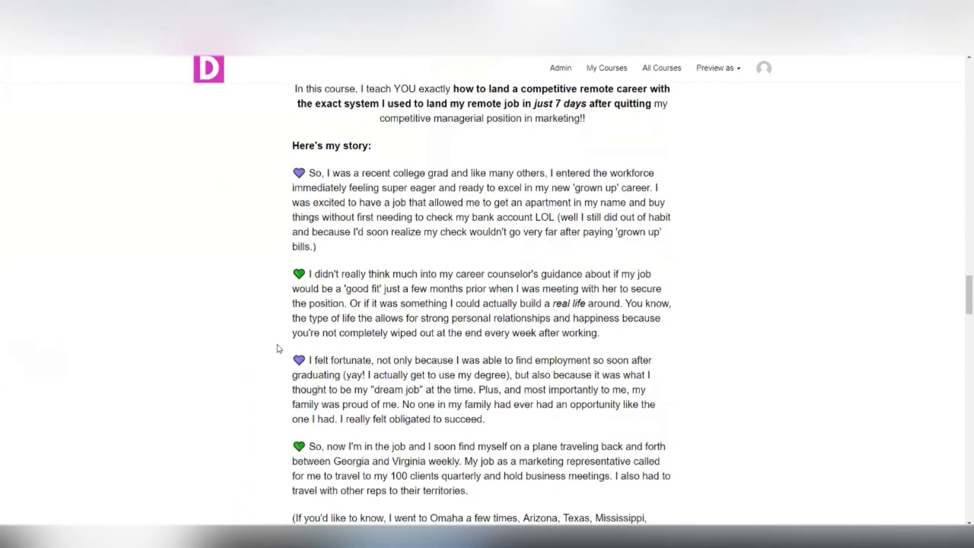
pyautogui.scroll(-3)
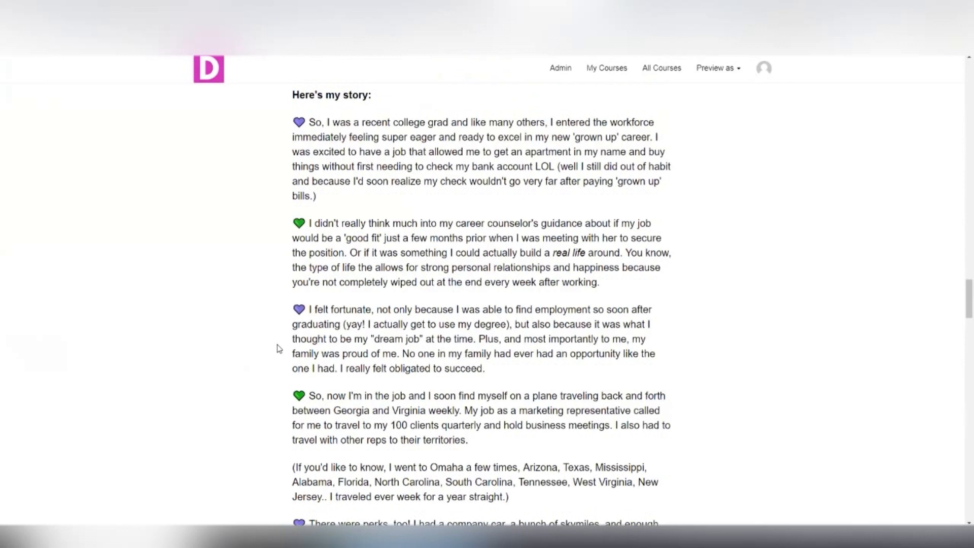
pyautogui.scroll(-3)
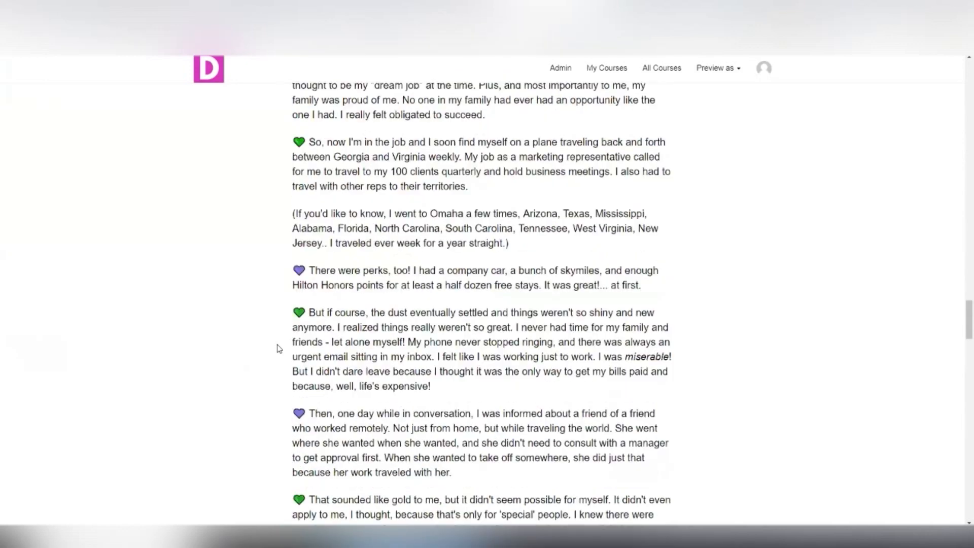
pyautogui.scroll(-3)
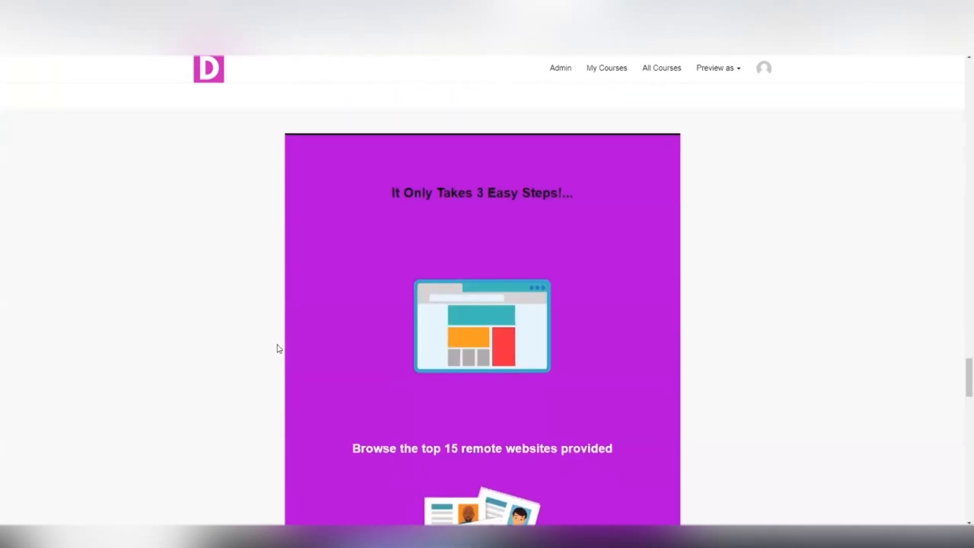
pyautogui.scroll(-3)
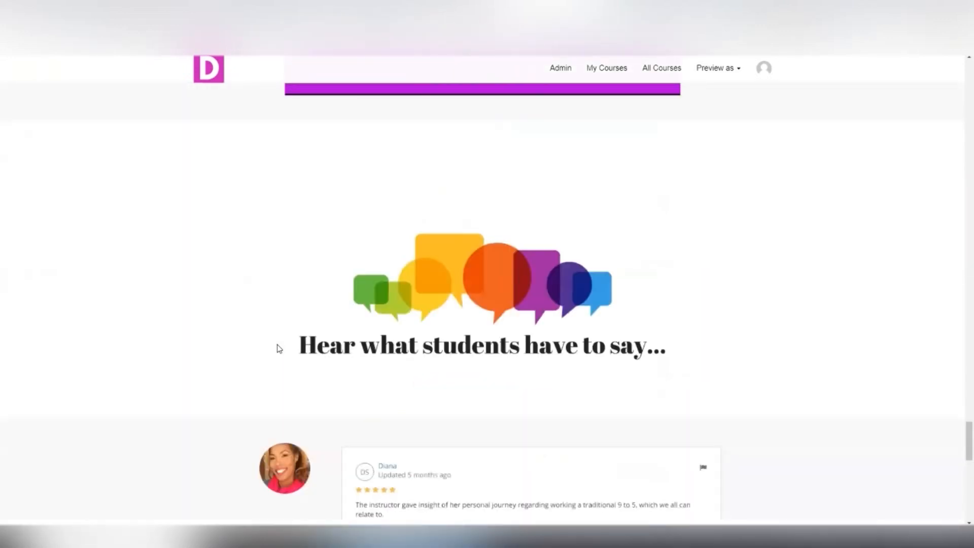
pyautogui.scroll(-3)
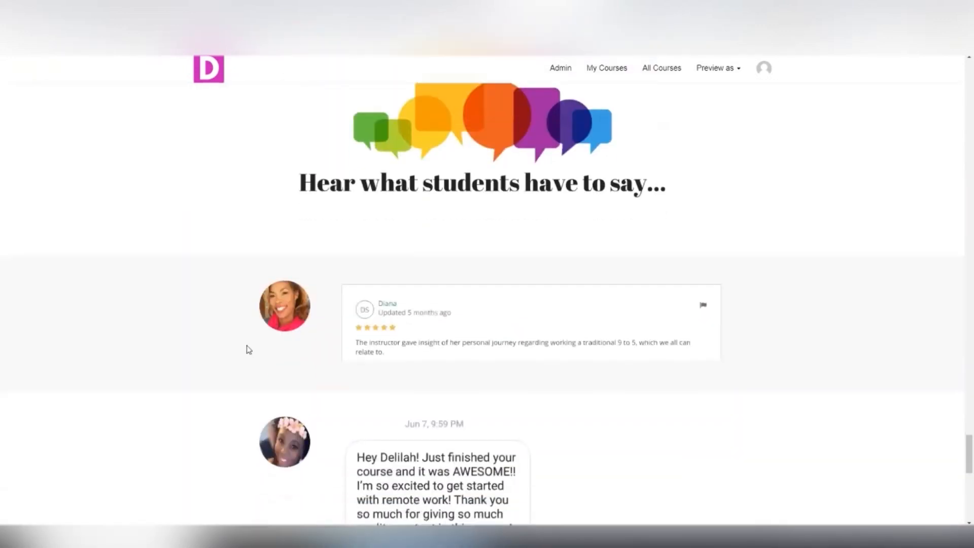
pyautogui.scroll(-3)
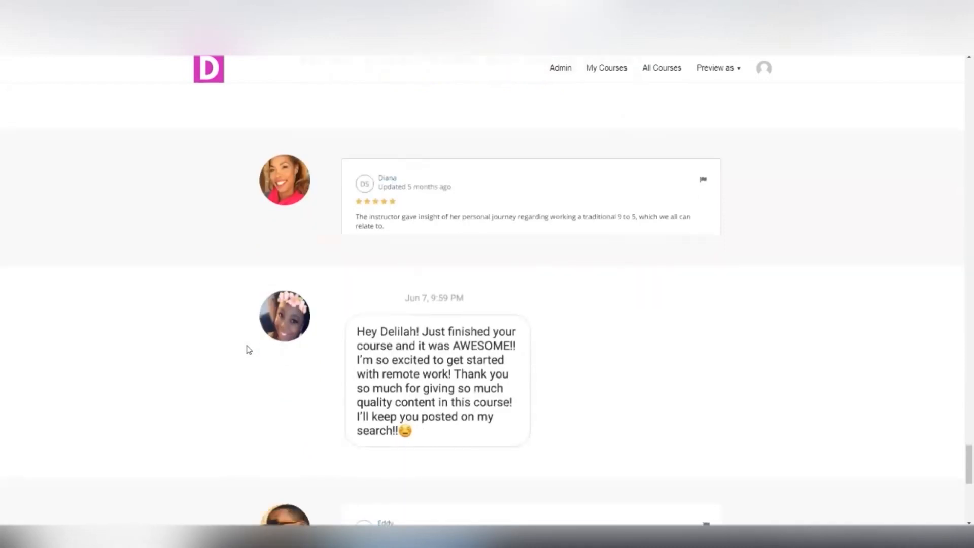
pyautogui.scroll(-3)
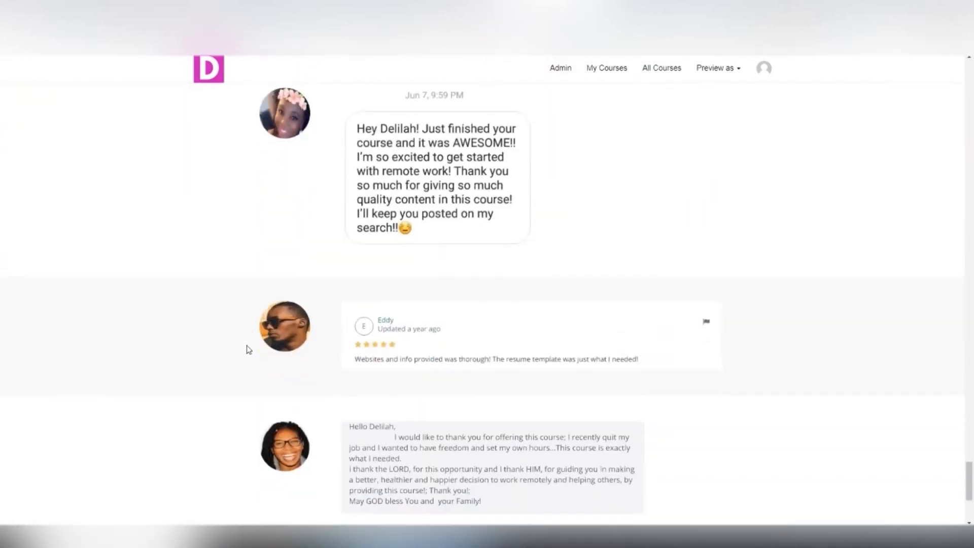
pyautogui.scroll(-3)
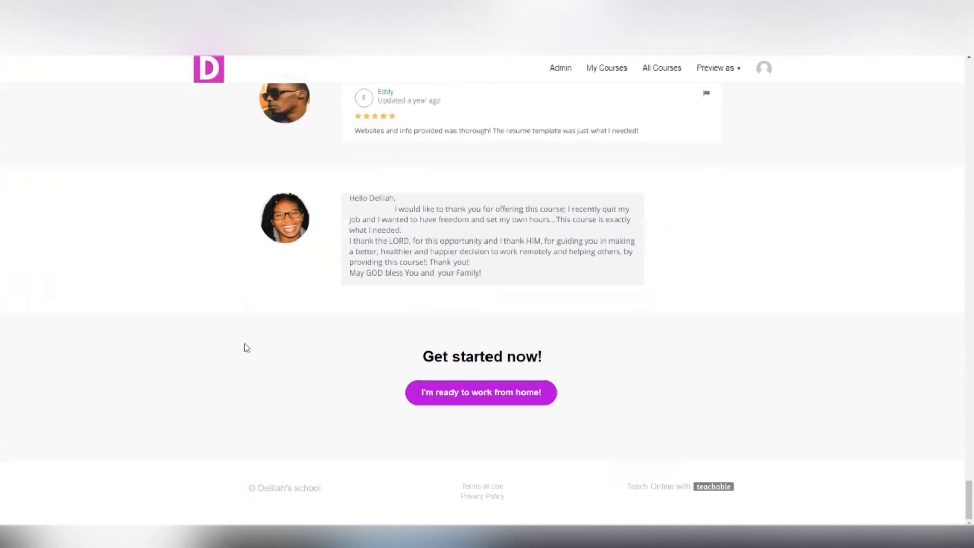
pyautogui.moveTo(263, 365)
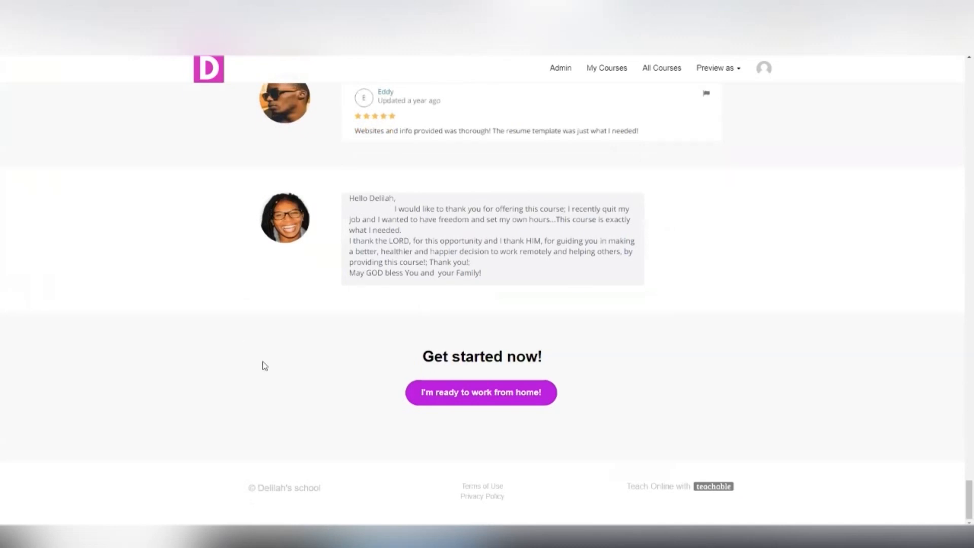
pyautogui.moveTo(444, 404)
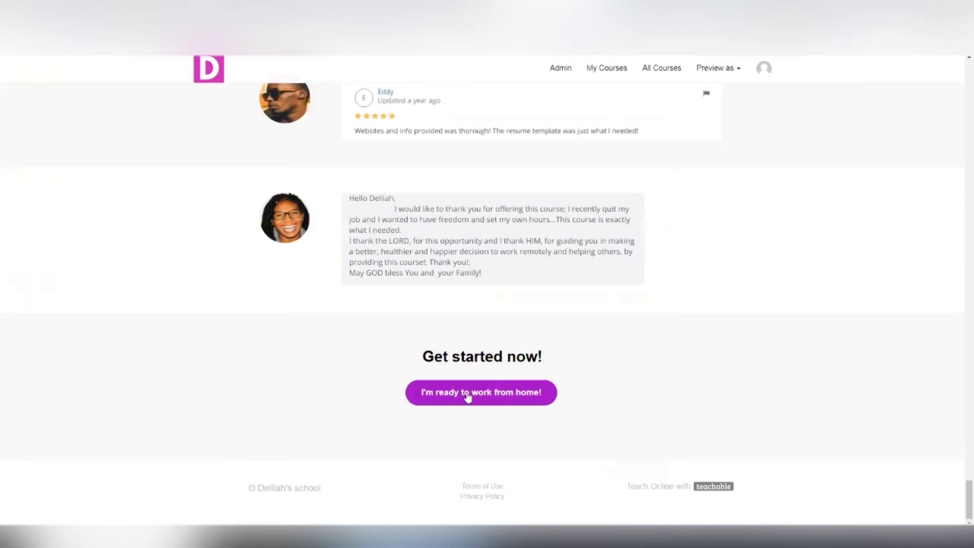
# - Use 'I'm ready to work from home!' to reach the $97 course checkout
pyautogui.click(481, 392)
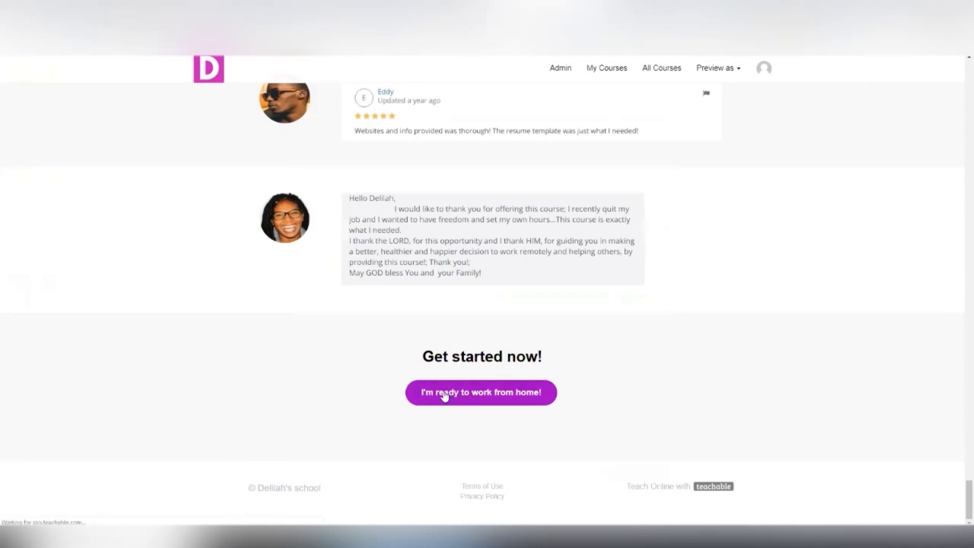
pyautogui.moveTo(434, 380)
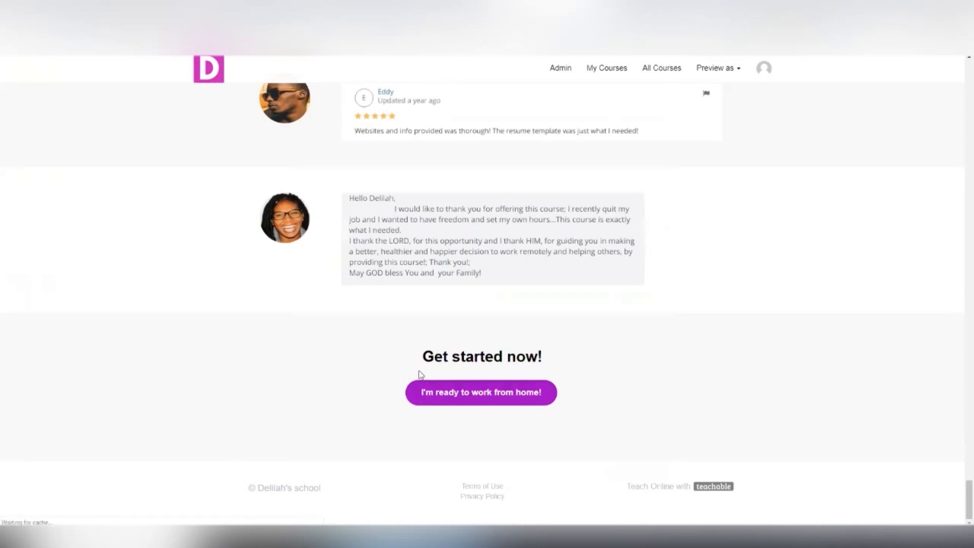
pyautogui.click(481, 392)
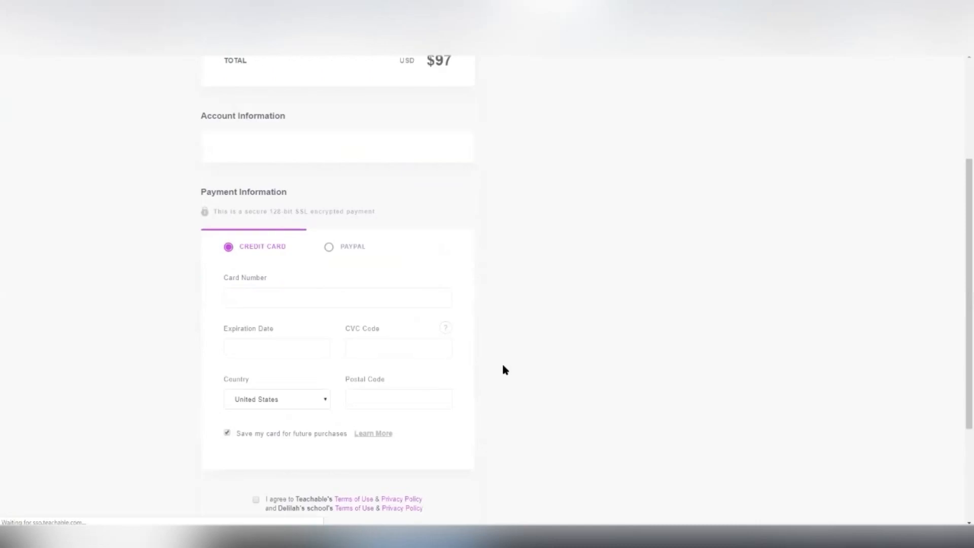
pyautogui.scroll(3)
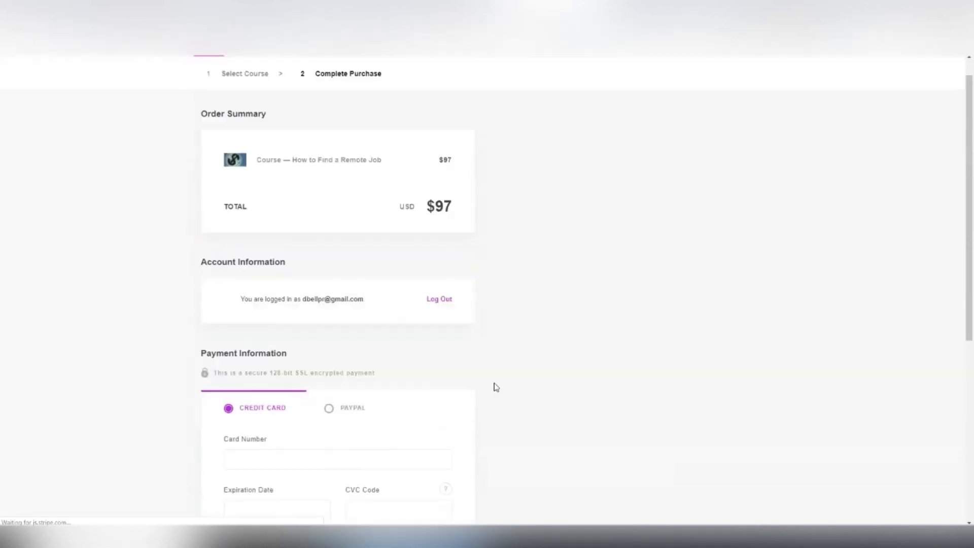
pyautogui.scroll(3)
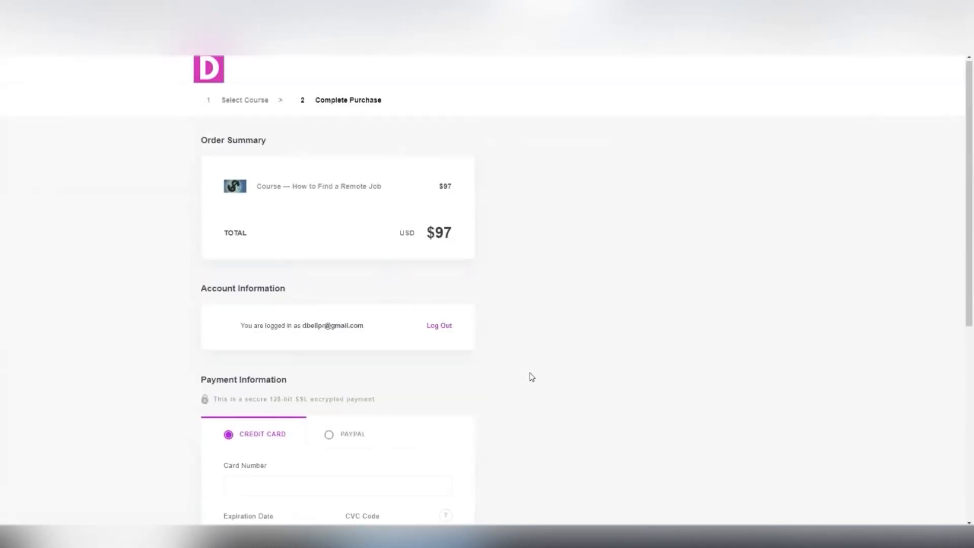